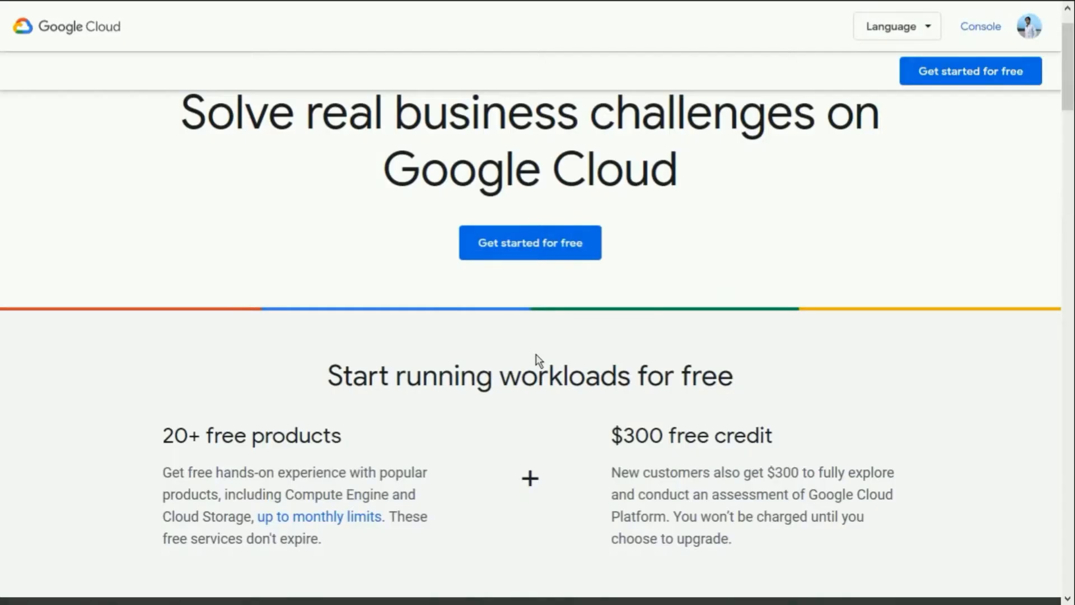
# Scroll through the Techno Science channel page, then switch to the Google results for 'google cloud vps'.
pyautogui.scroll(-3)
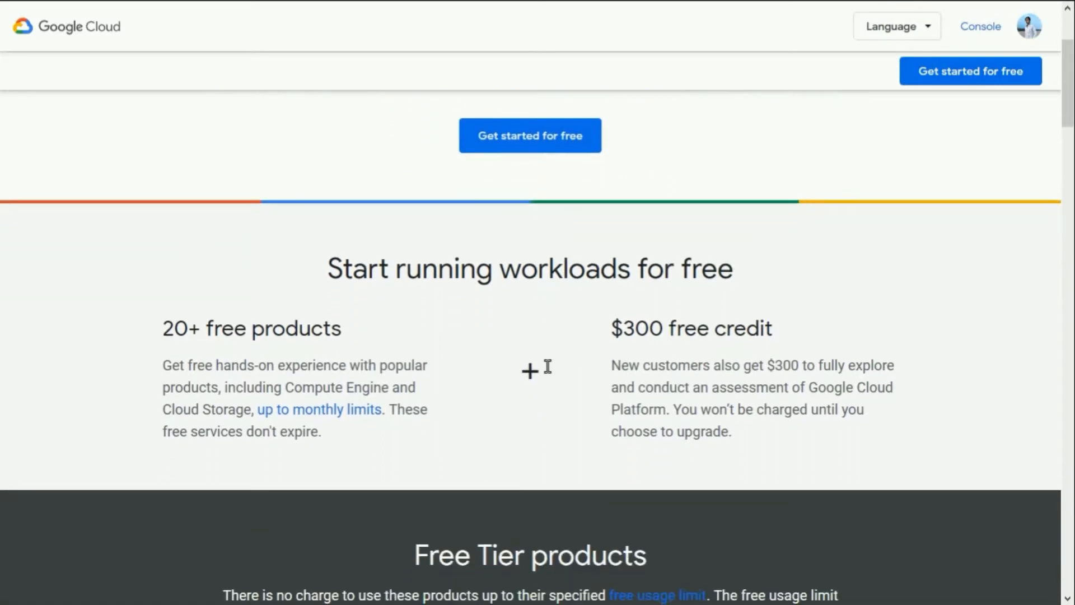
pyautogui.scroll(-3)
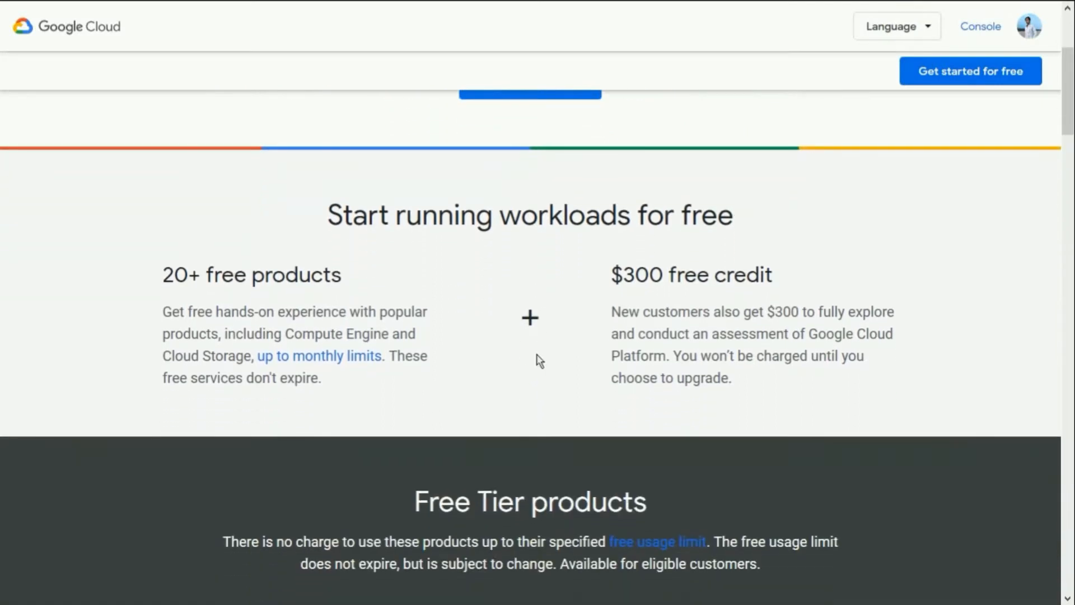
pyautogui.scroll(-3)
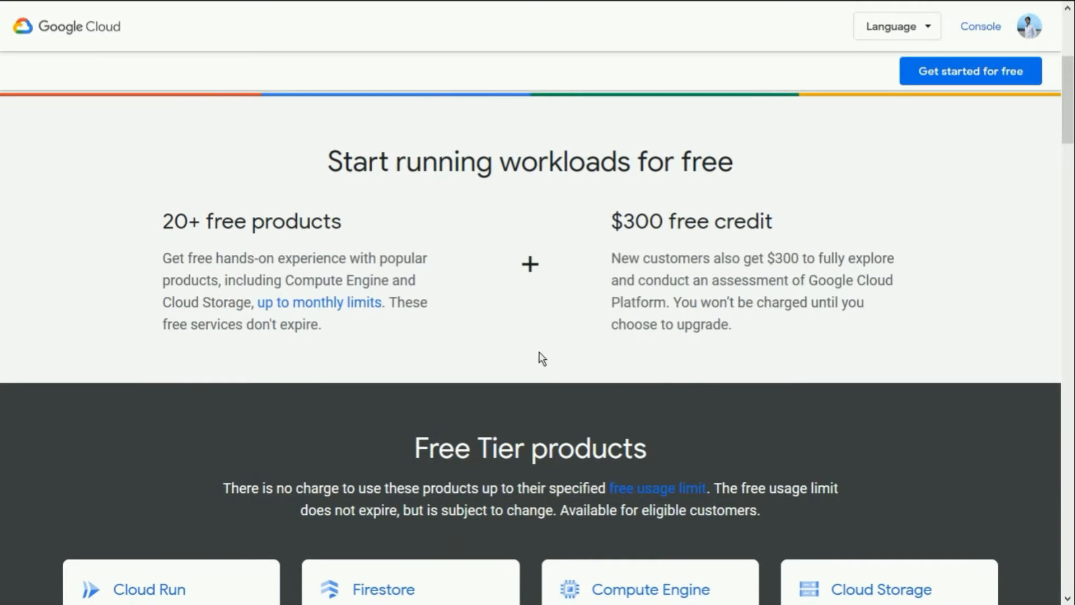
pyautogui.scroll(-3)
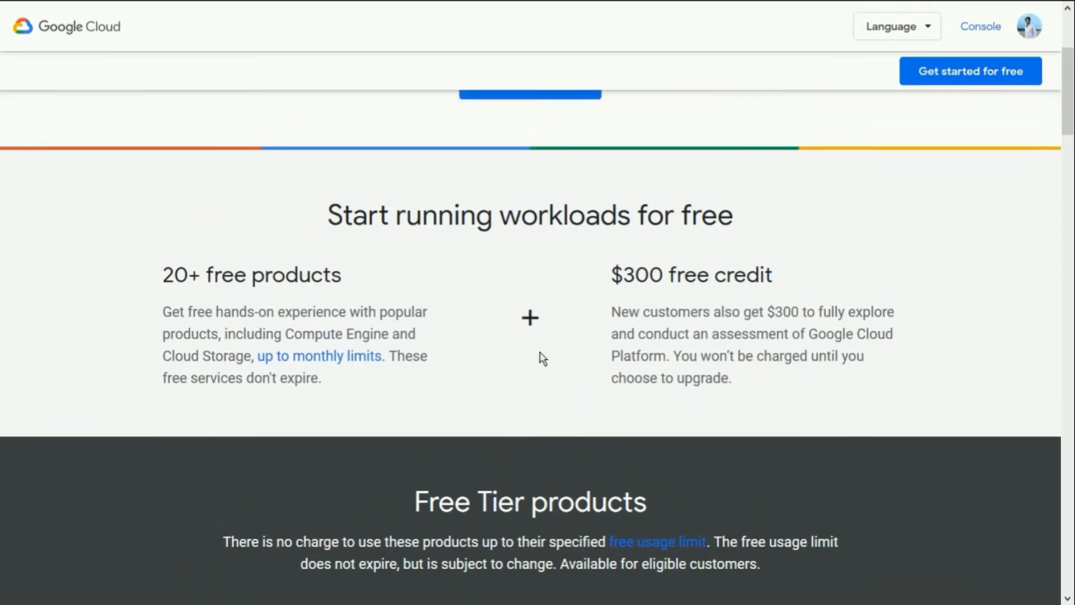
pyautogui.scroll(3)
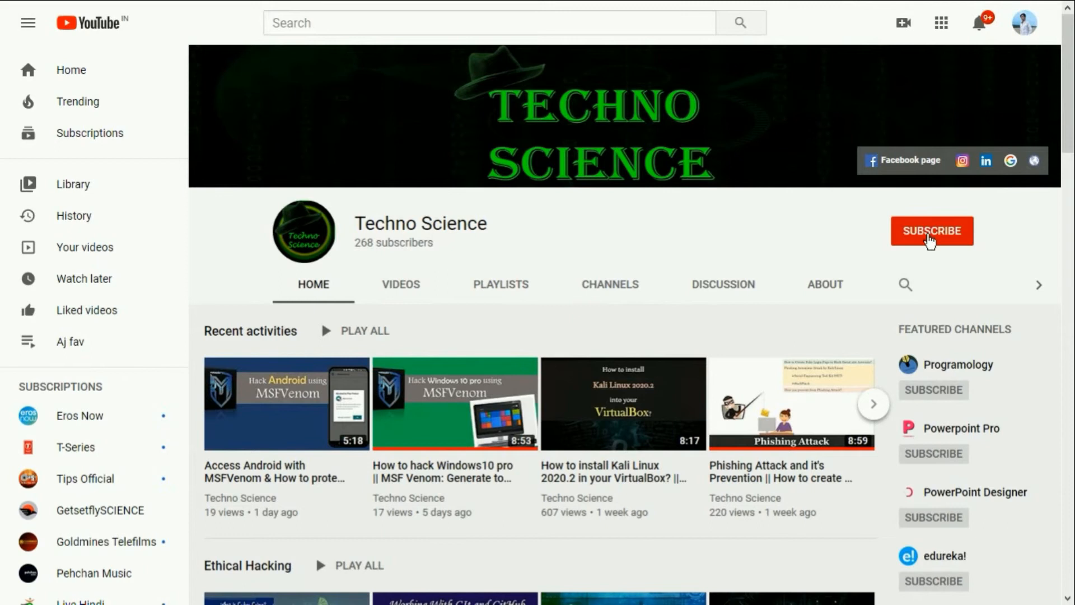
pyautogui.click(931, 231)
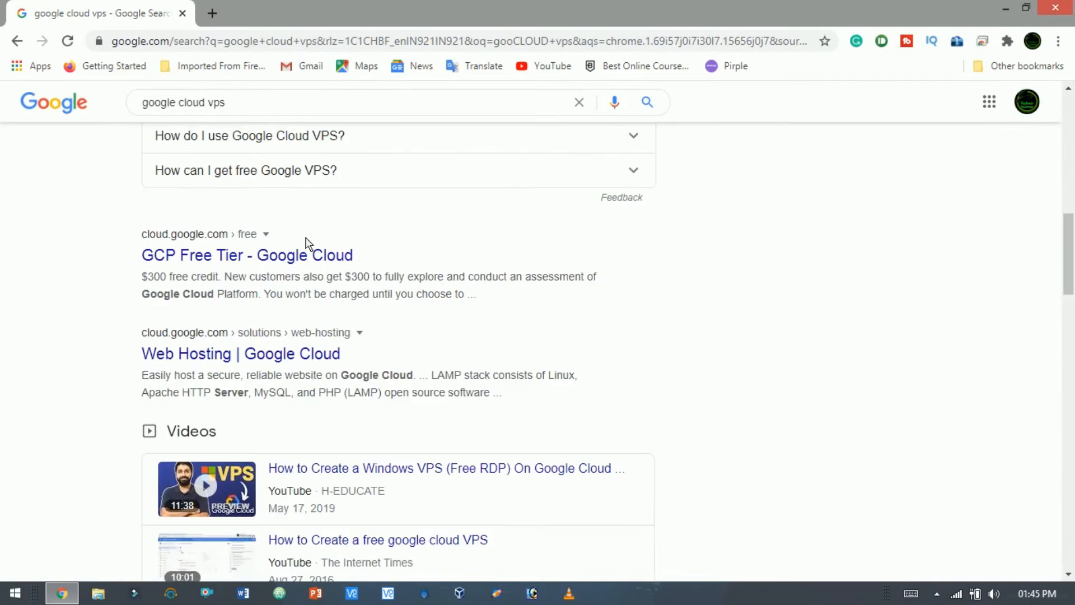
# Go to the GCP Free Tier result and start the free trial signup with Get started for free.
pyautogui.click(247, 254)
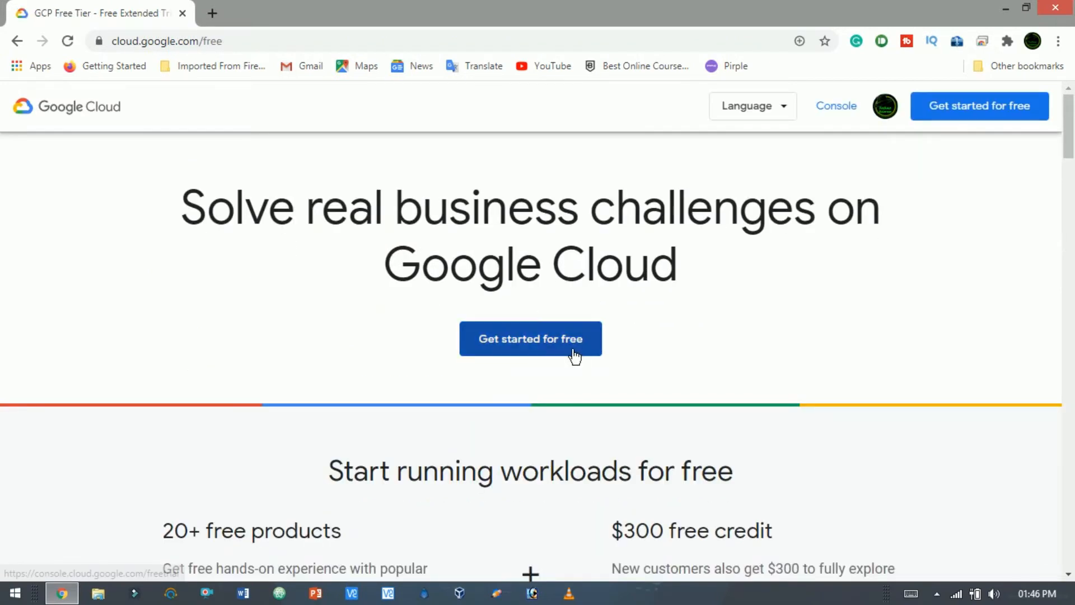
pyautogui.click(530, 338)
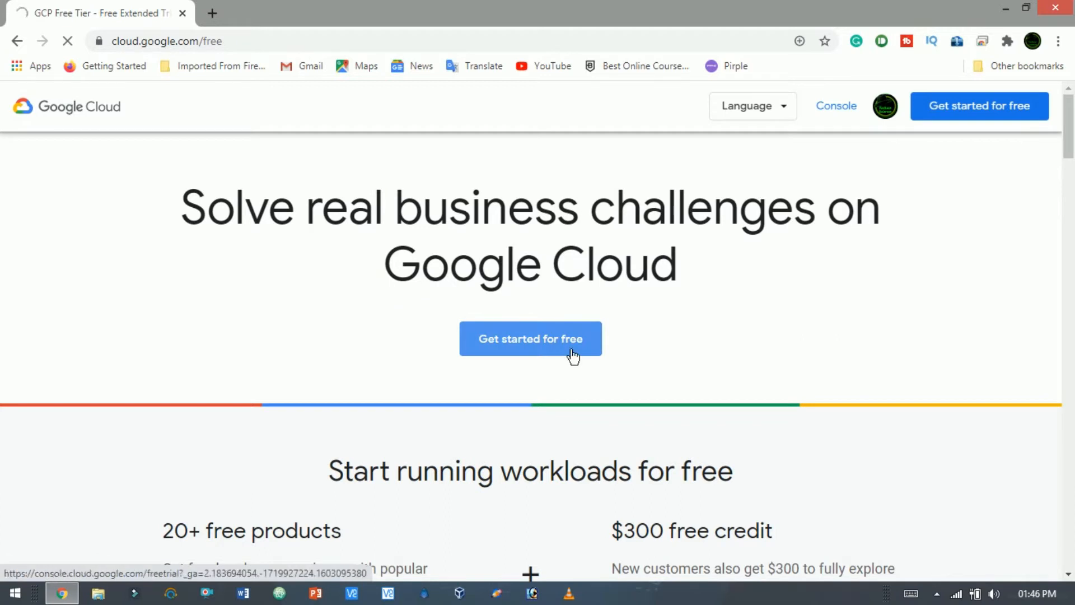
pyautogui.click(530, 339)
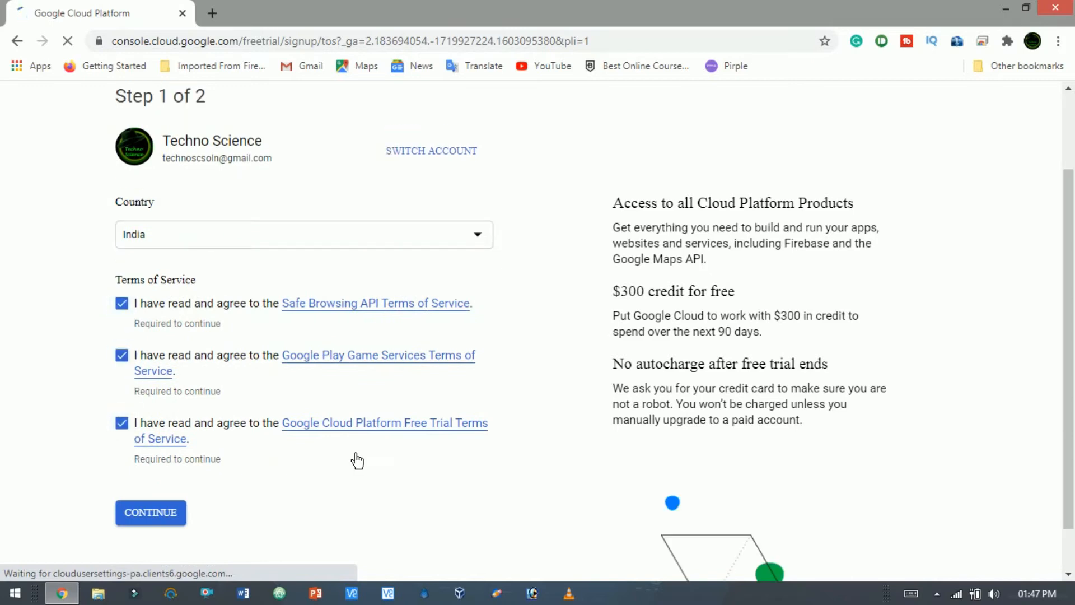
# Continue past the accepted terms and start the free trial with the existing payments profile.
pyautogui.click(150, 512)
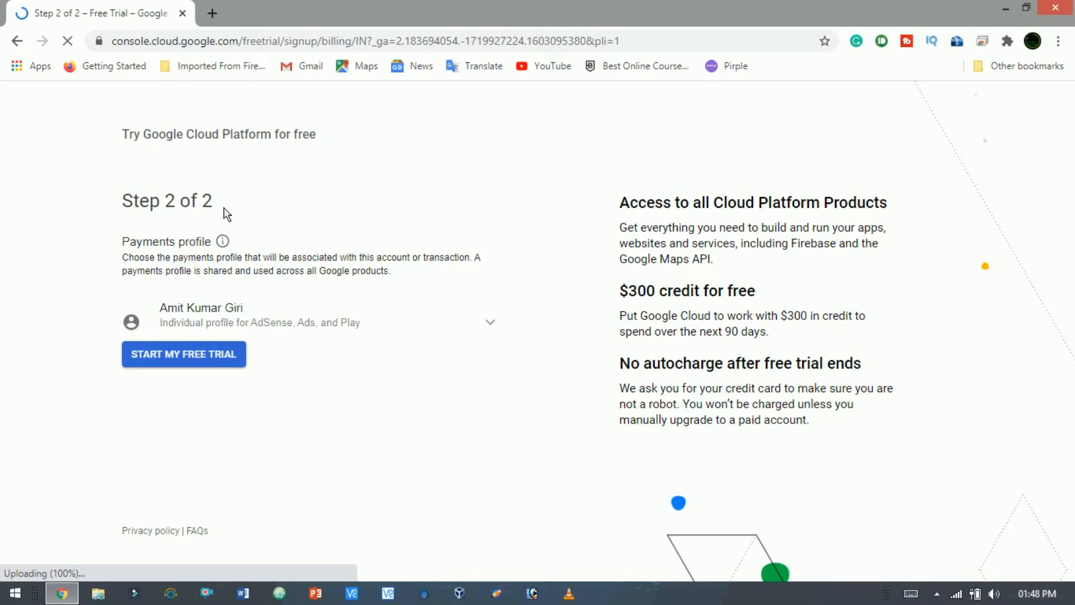
pyautogui.click(183, 354)
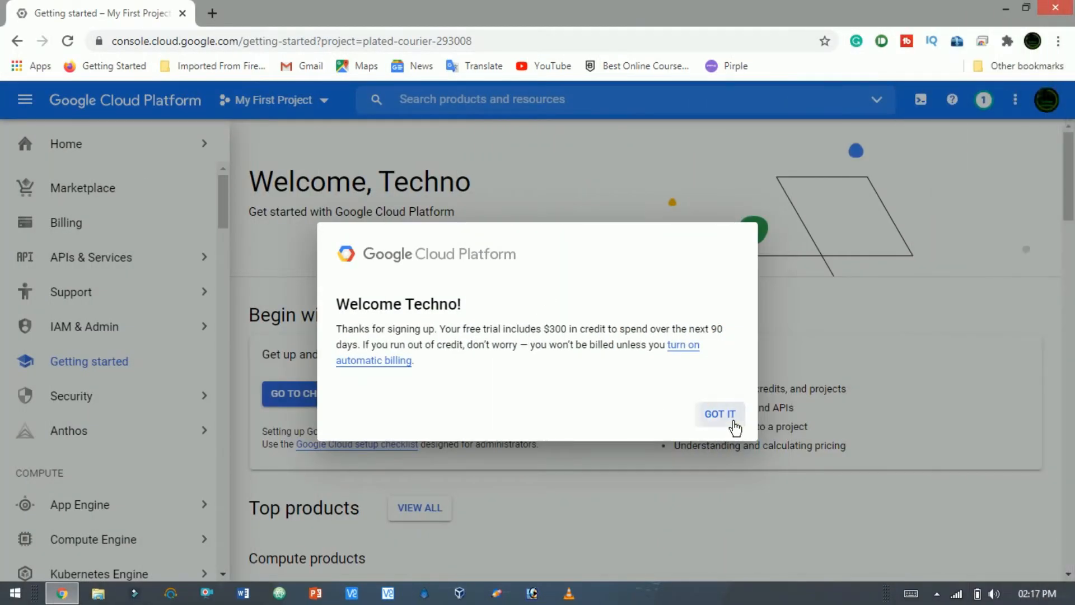
# Dismiss the welcome message and navigate from Home to Compute Engine > VM instances.
pyautogui.click(719, 413)
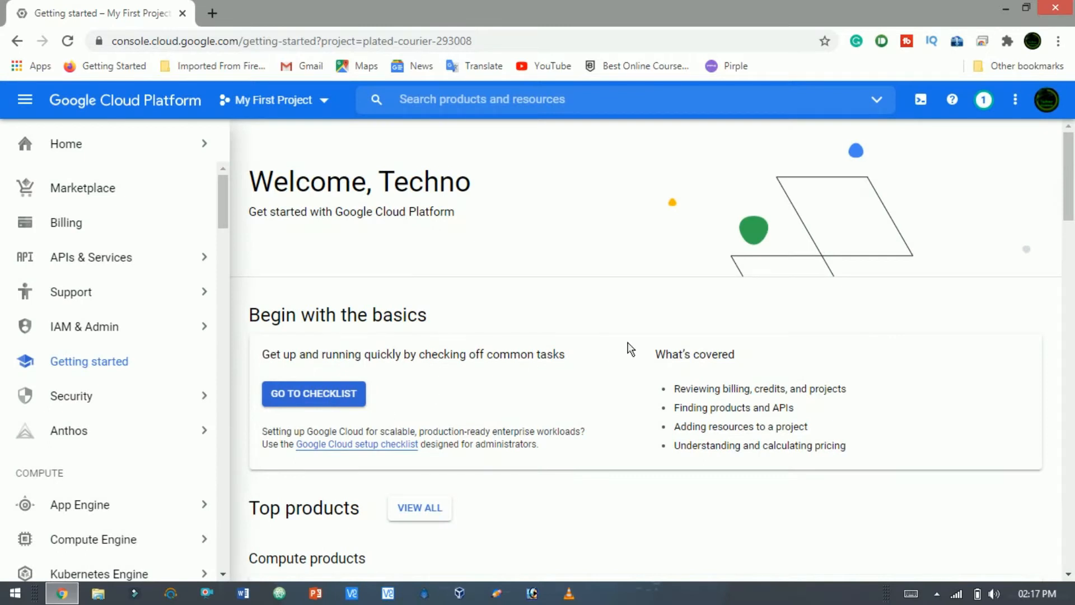
pyautogui.click(66, 143)
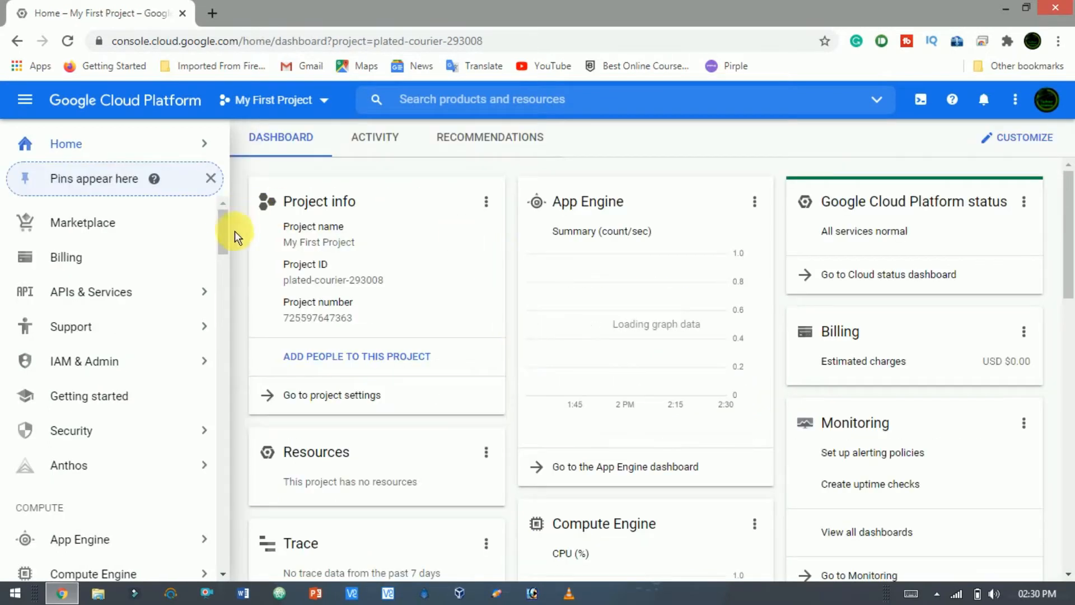
pyautogui.scroll(-3)
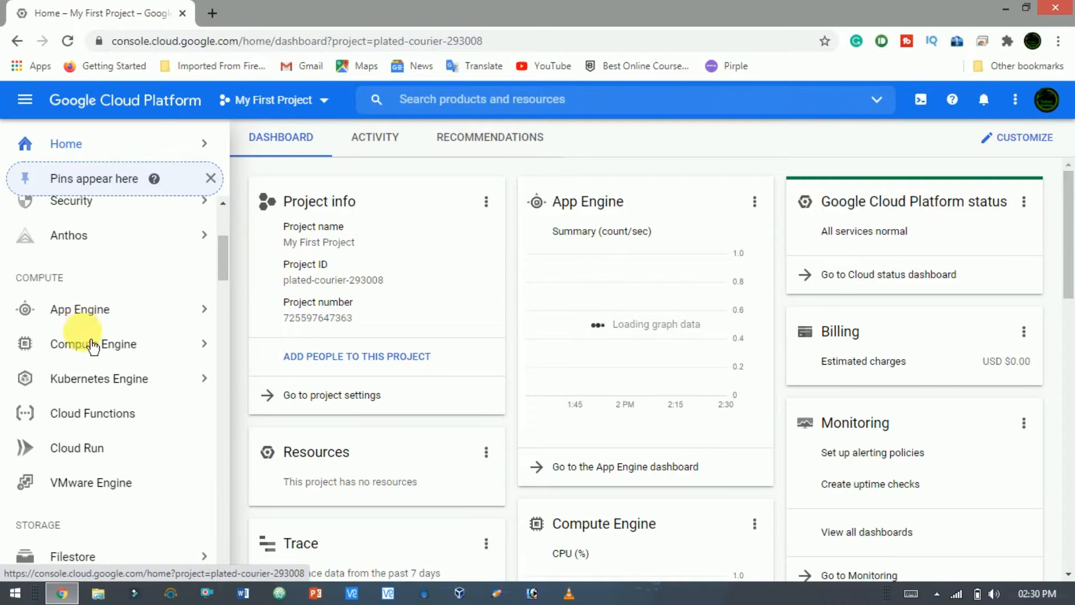
pyautogui.click(92, 344)
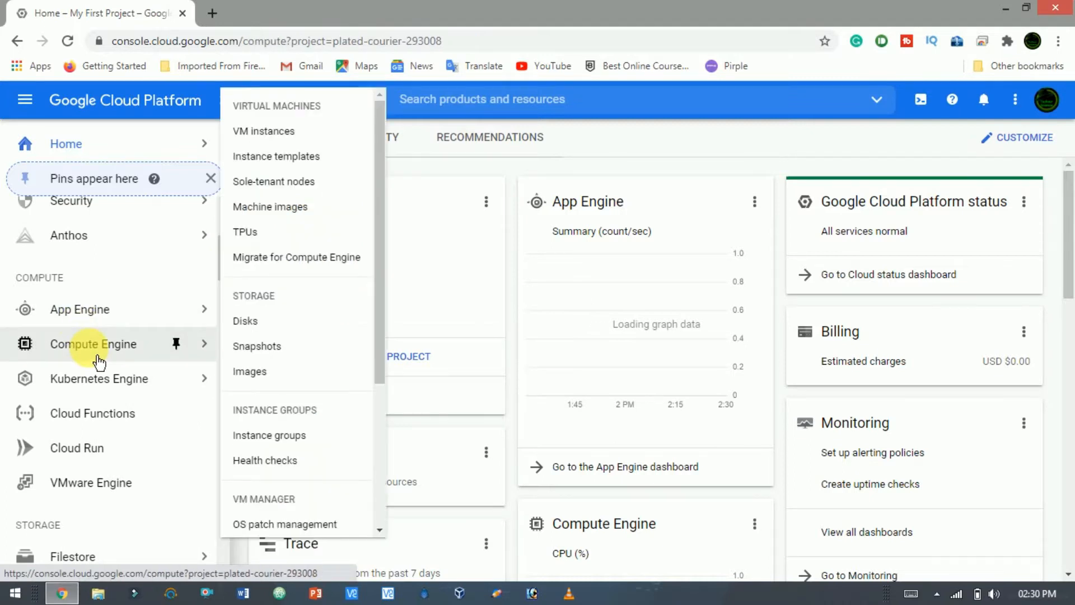
pyautogui.click(262, 131)
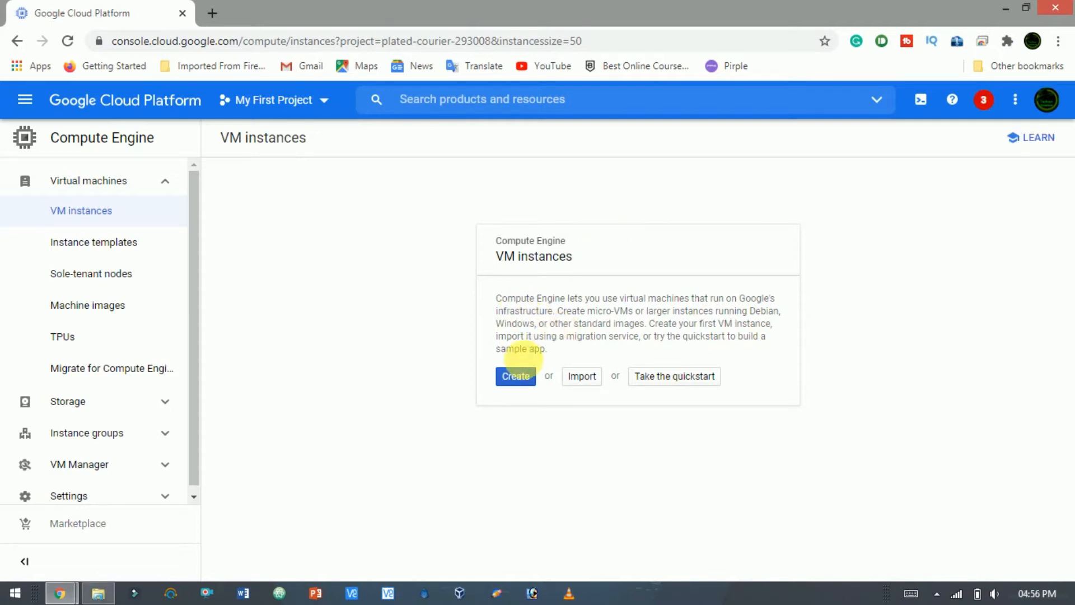
# Start a new VM instance named centos7 with the e2-small machine type.
pyautogui.click(515, 377)
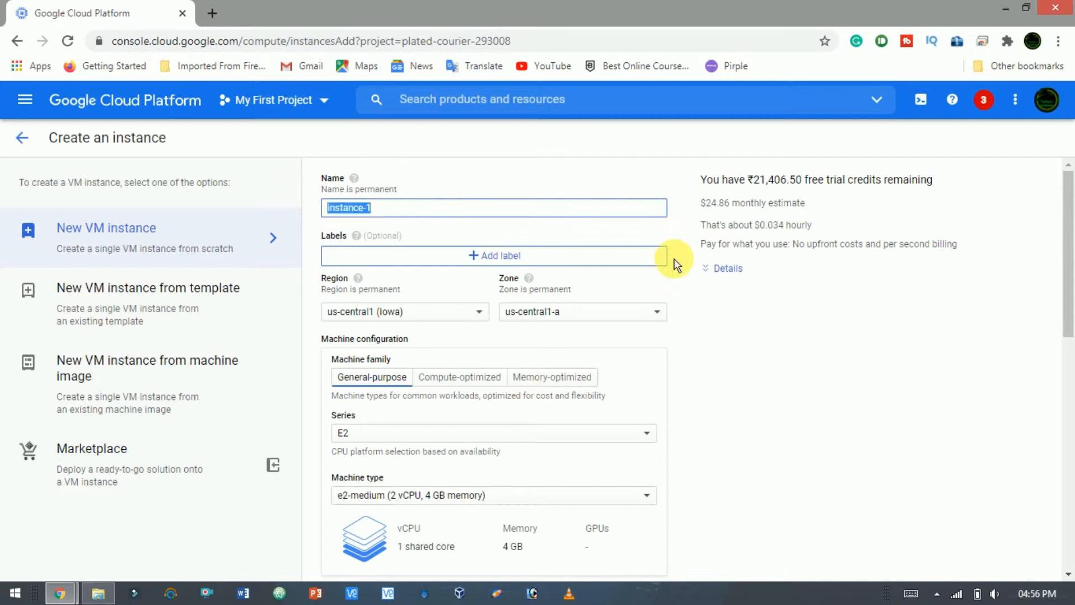
pyautogui.write('centos7')
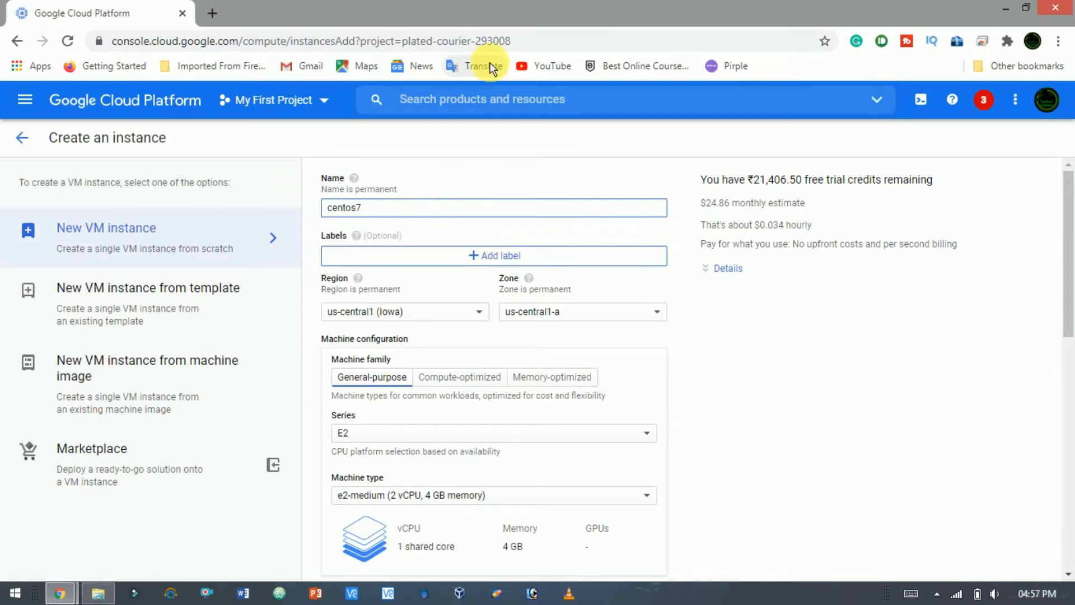
pyautogui.moveTo(610, 327)
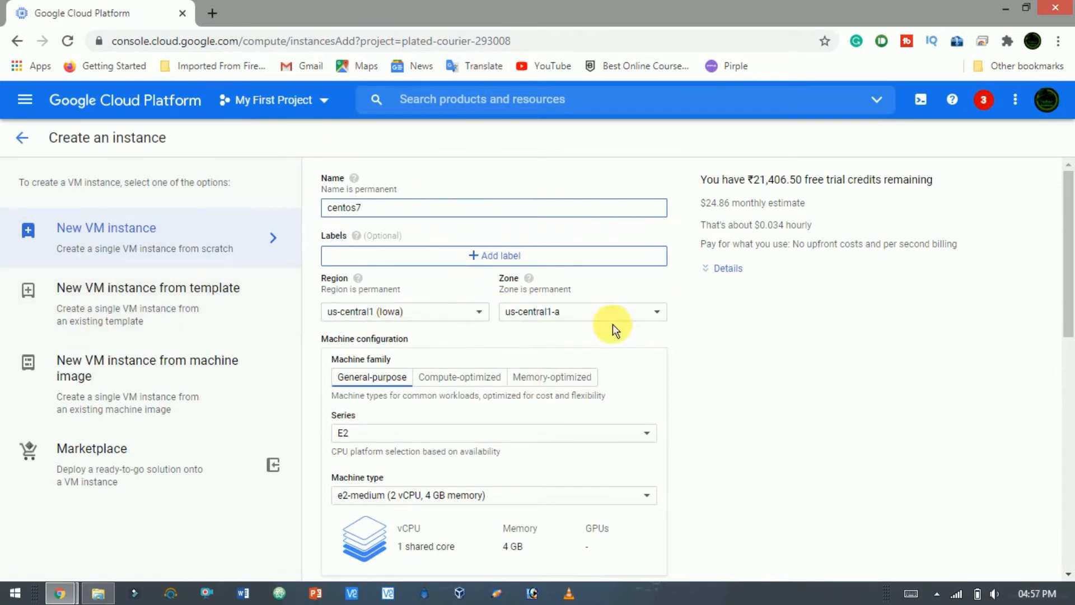
pyautogui.scroll(-3)
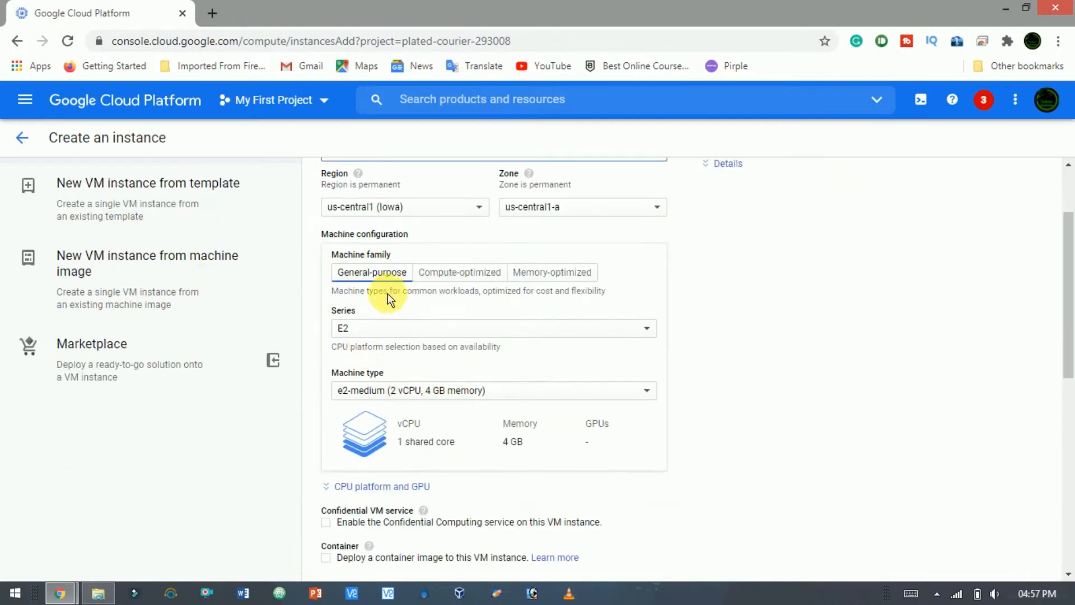
pyautogui.click(492, 389)
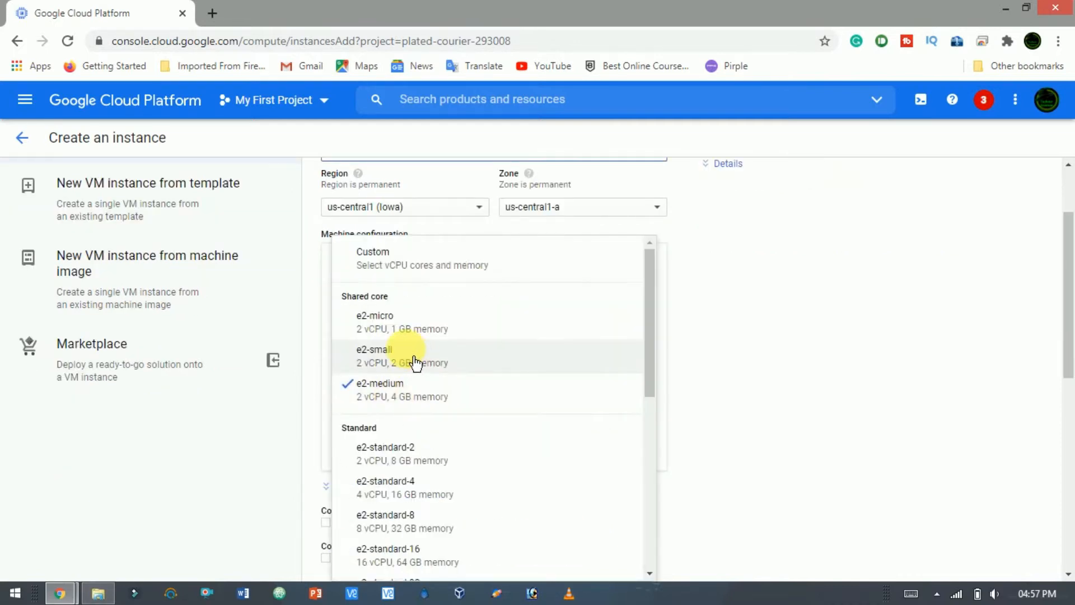
pyautogui.click(375, 355)
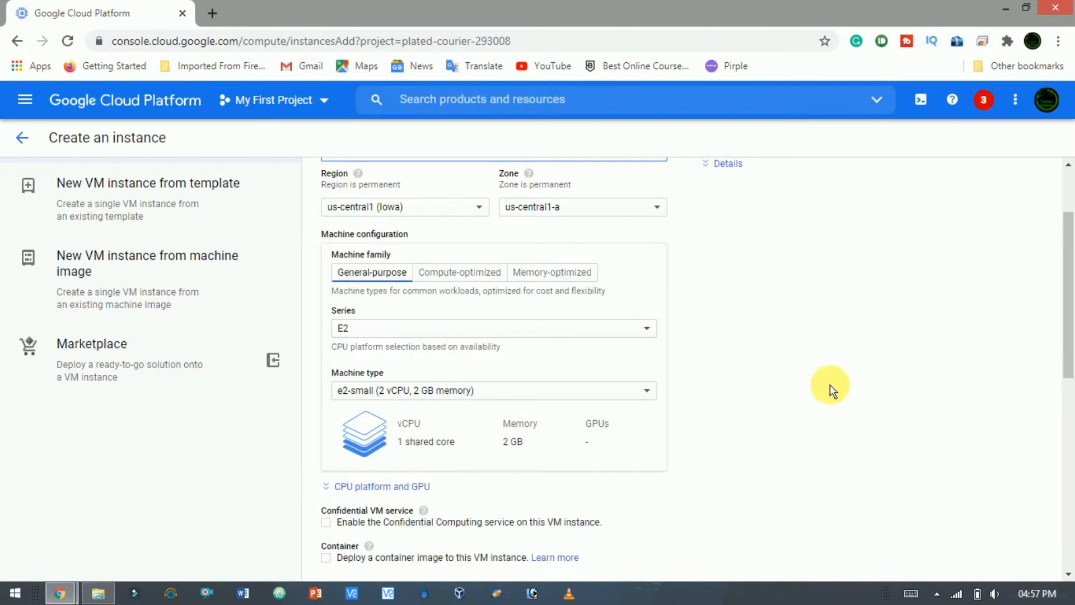
# Set a 150 GB CentOS 7 boot disk, allow HTTP/HTTPS traffic, and create the instance.
pyautogui.scroll(-3)
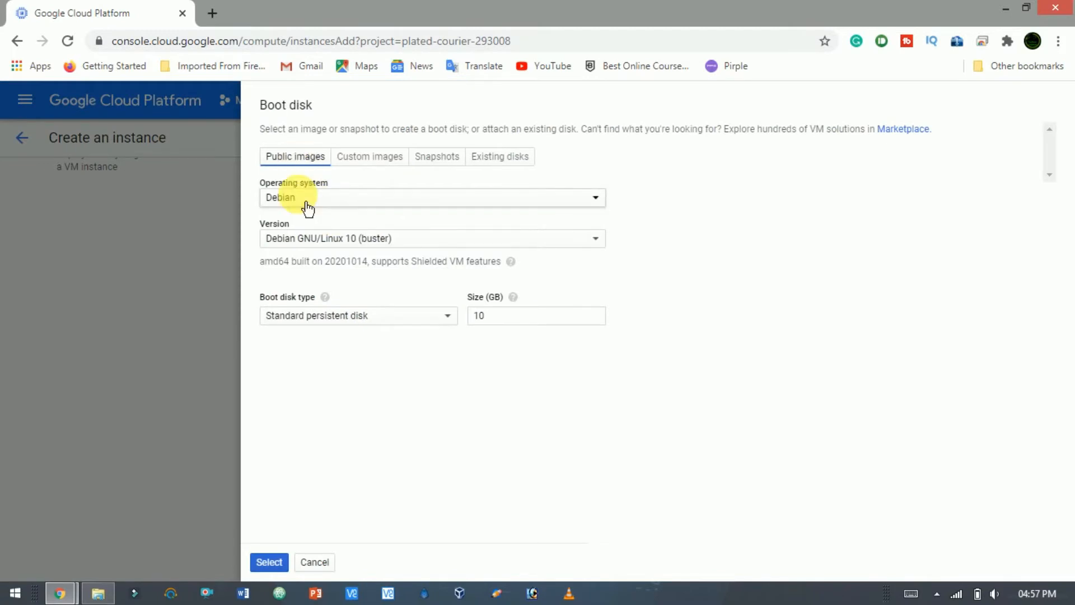
pyautogui.click(432, 197)
pyautogui.write('150')
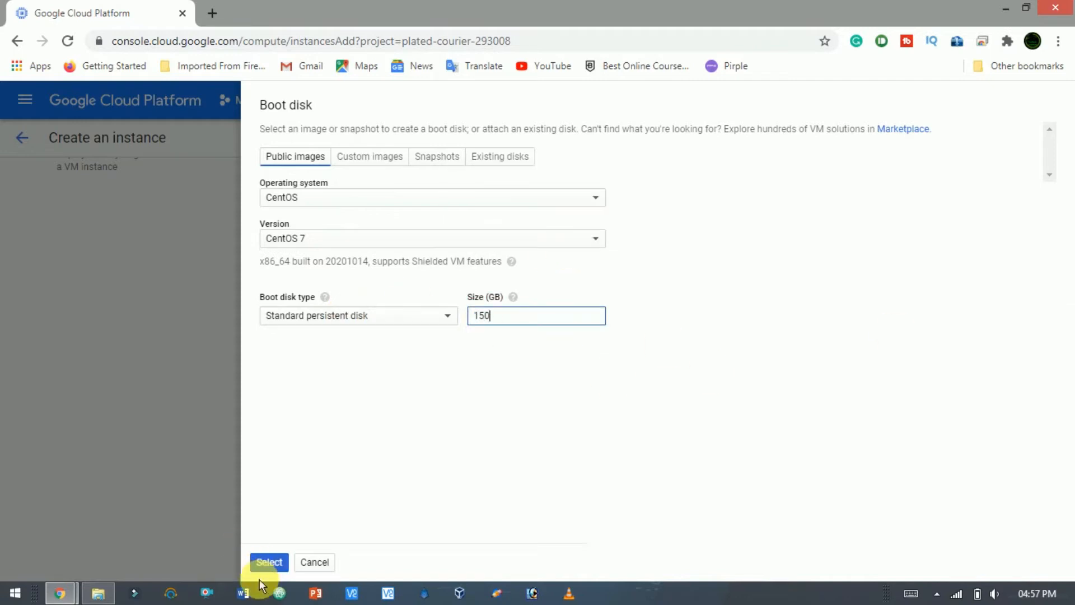
pyautogui.click(269, 562)
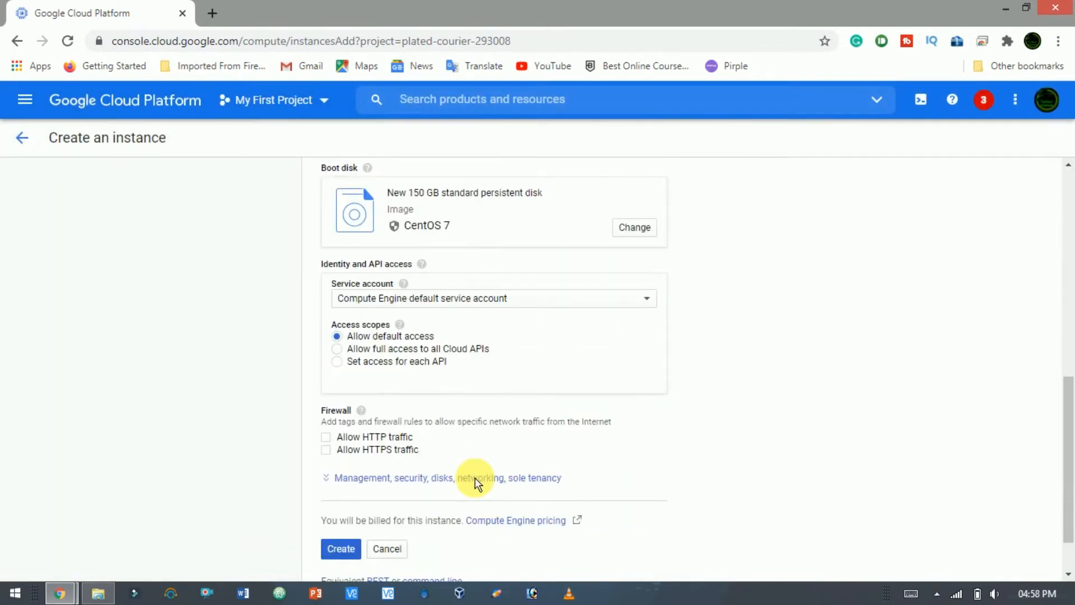
pyautogui.click(326, 437)
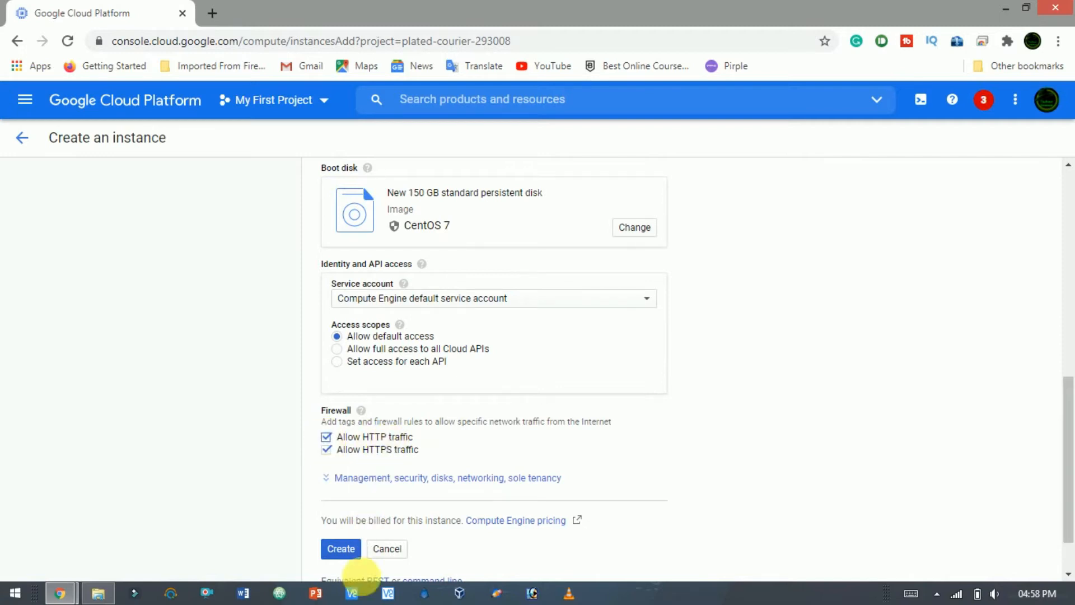
pyautogui.click(341, 549)
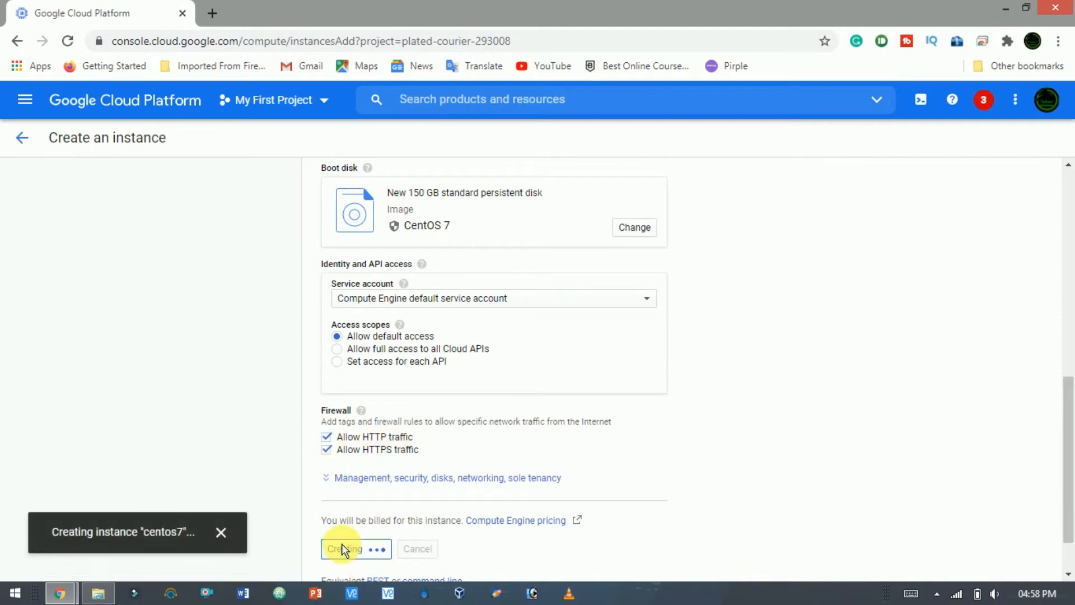
pyautogui.click(344, 549)
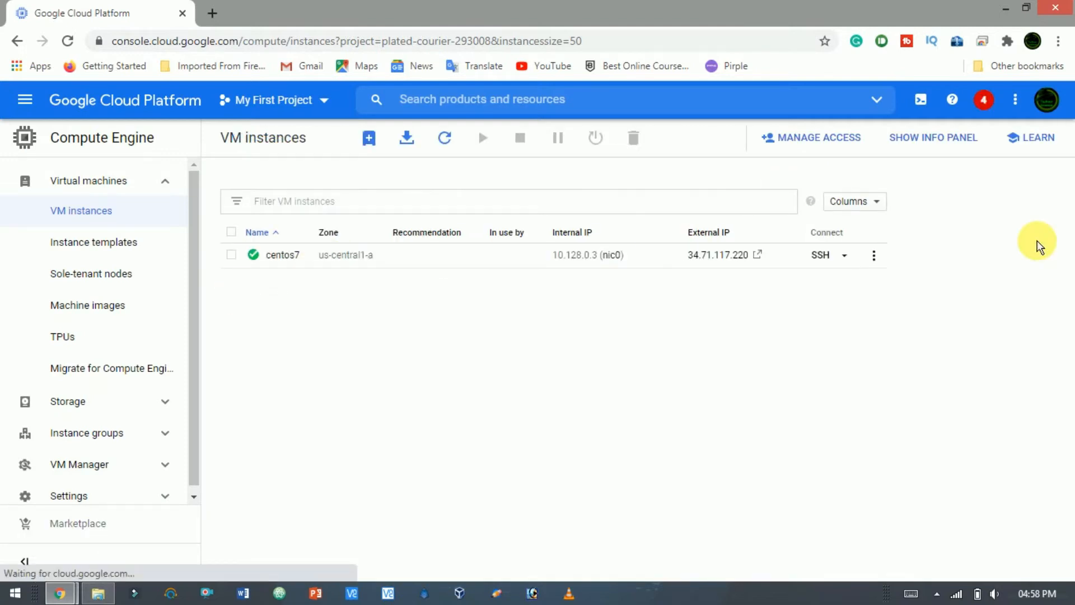
pyautogui.moveTo(890, 391)
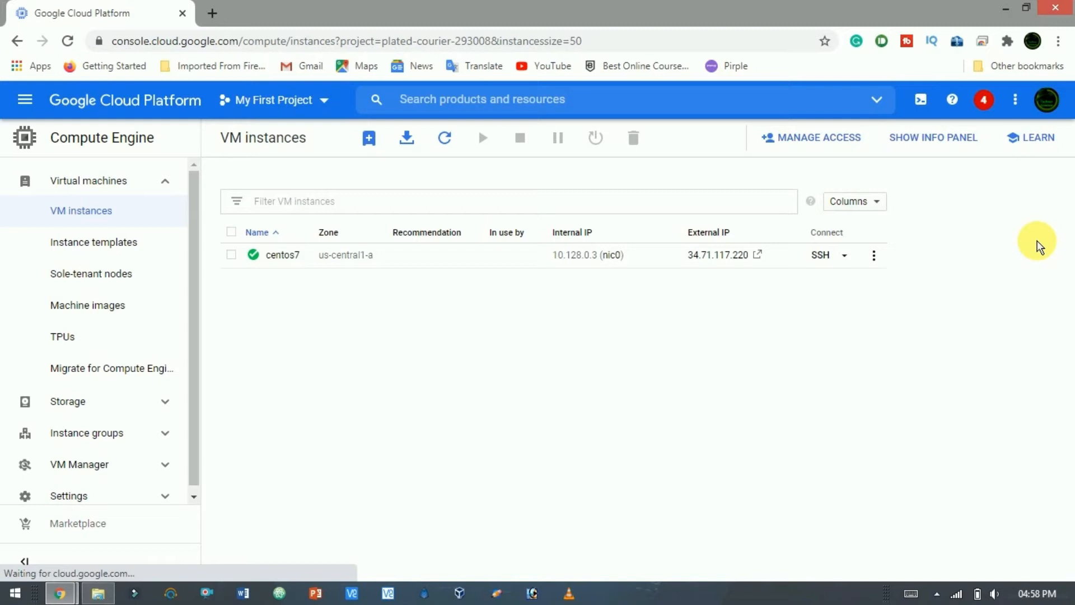
pyautogui.moveTo(820, 255)
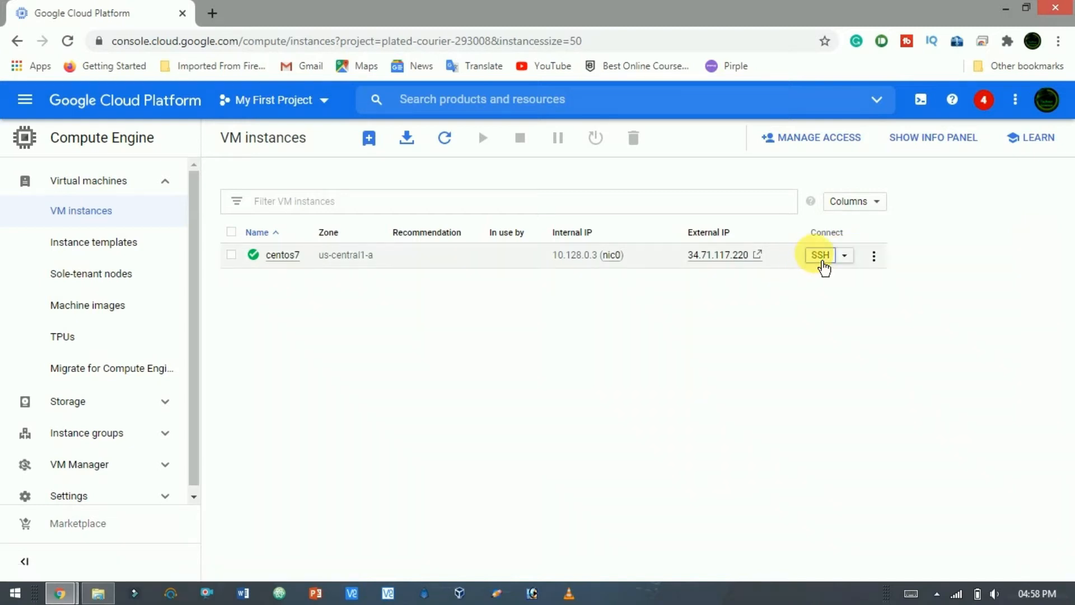
# SSH into centos7, become root with sudo, and run yum update.
pyautogui.click(820, 256)
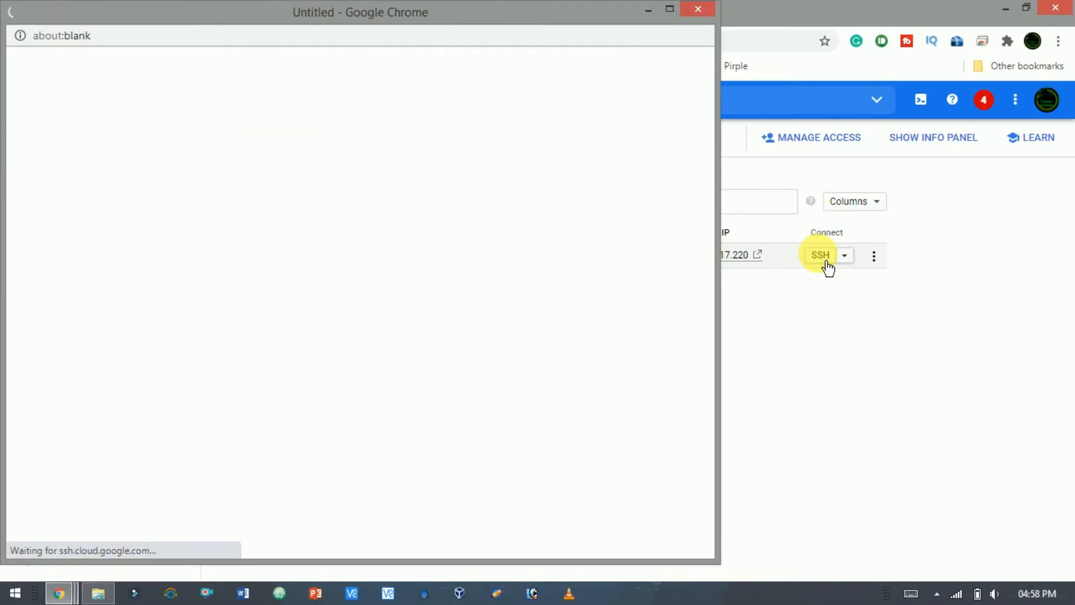
pyautogui.click(820, 255)
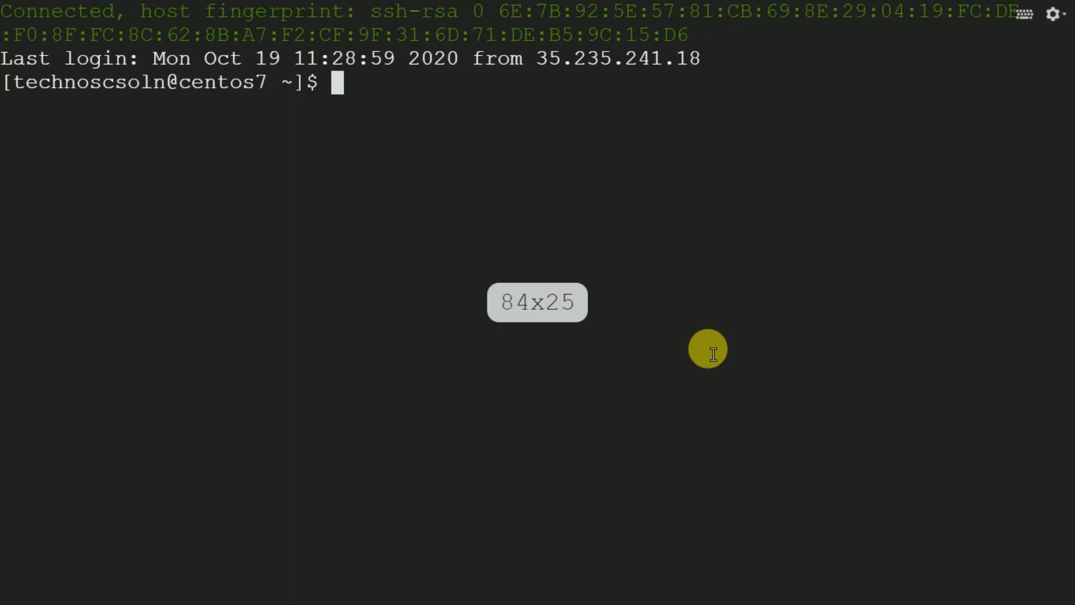
pyautogui.write('sudo su')
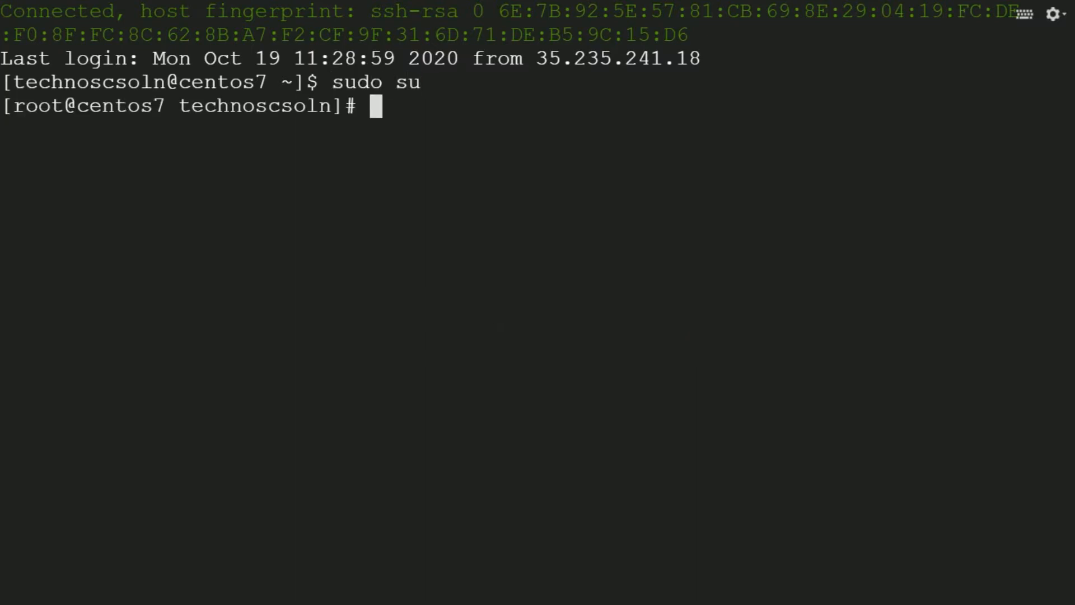
pyautogui.write('yum update')
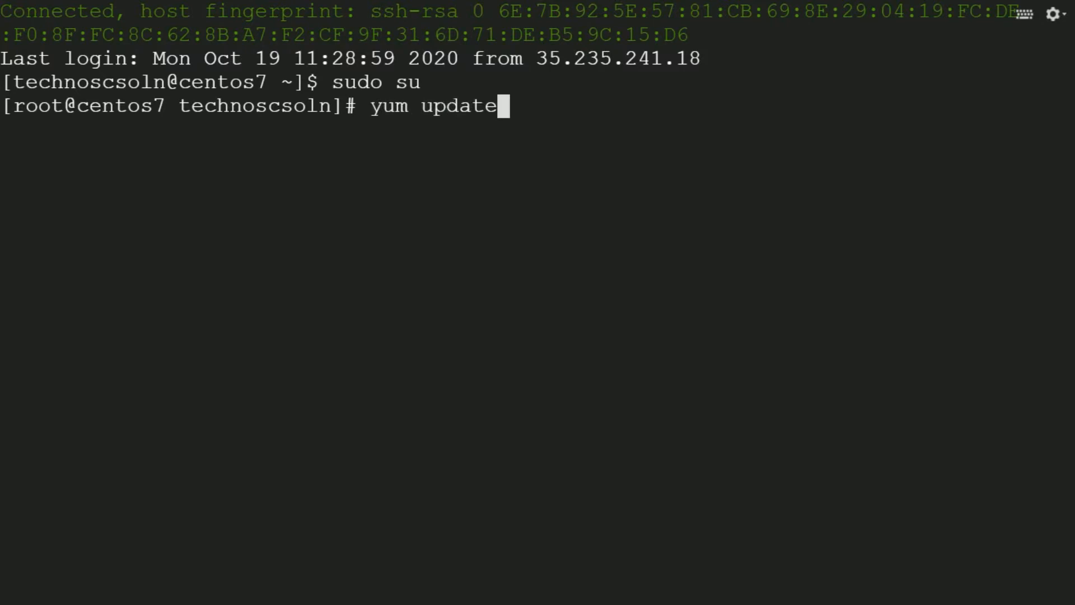
pyautogui.press('Return')
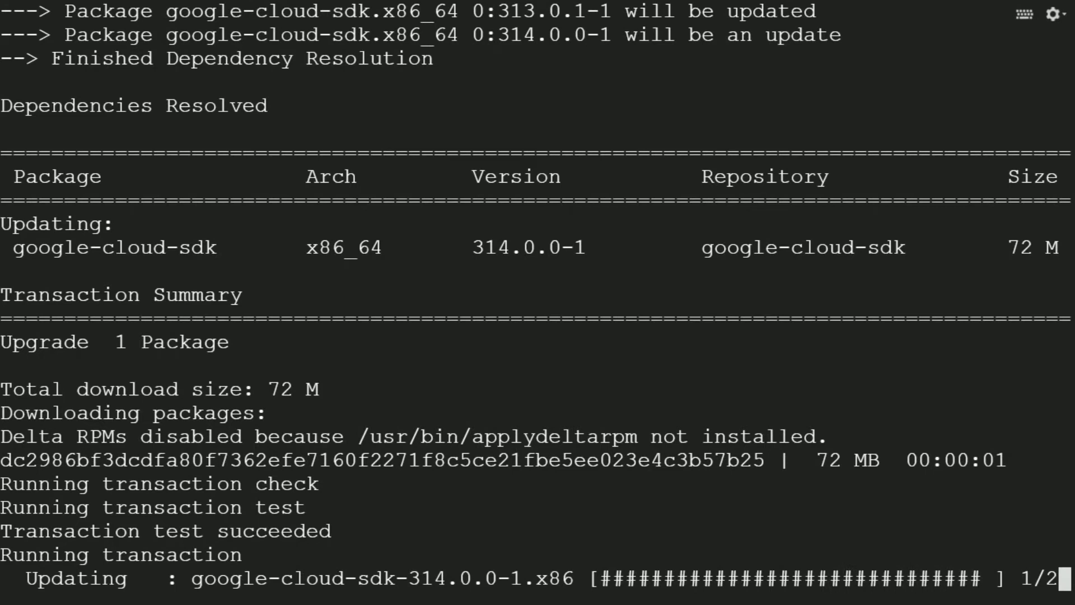
pyautogui.scroll(-3)
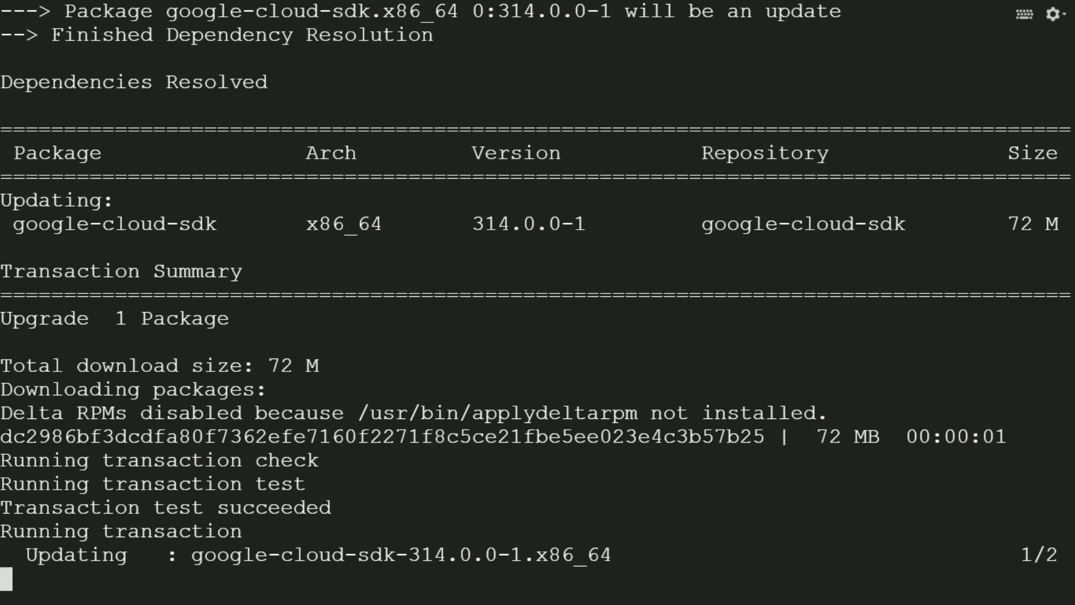
pyautogui.moveTo(263, 591)
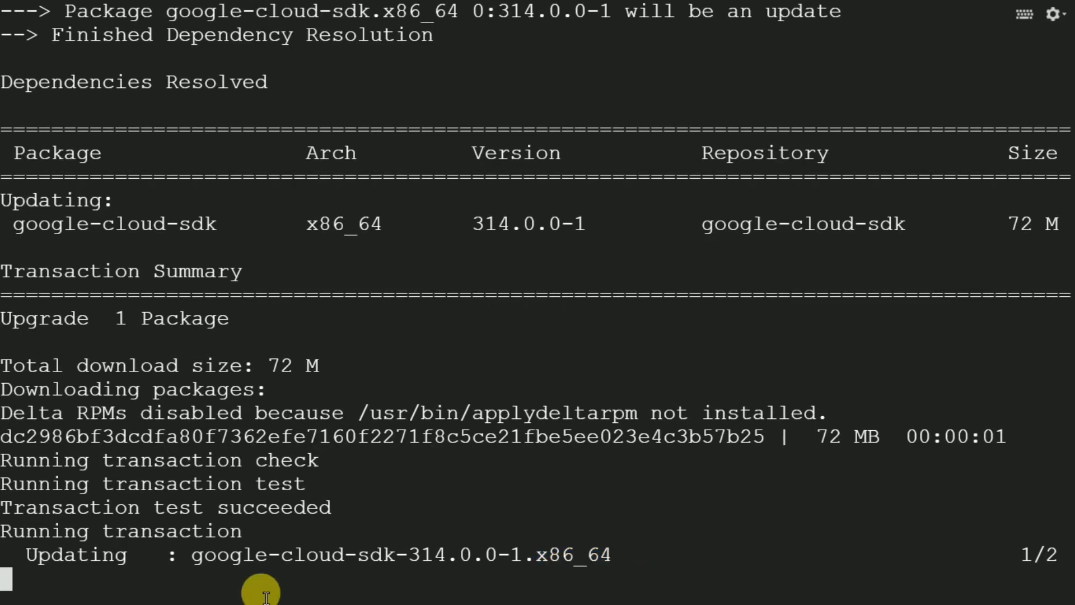
pyautogui.moveTo(695, 429)
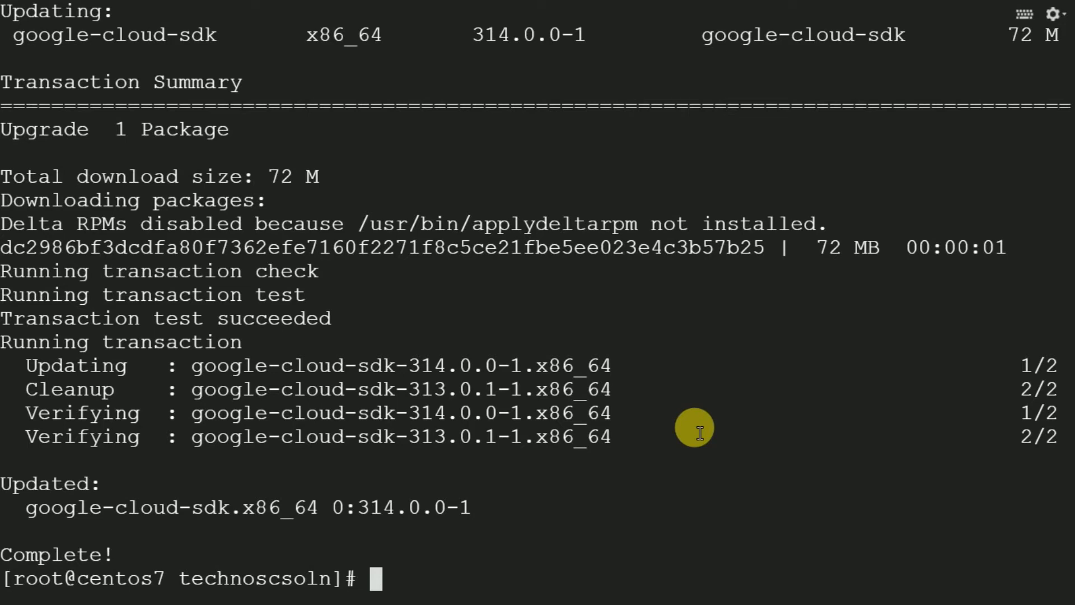
pyautogui.moveTo(183, 198)
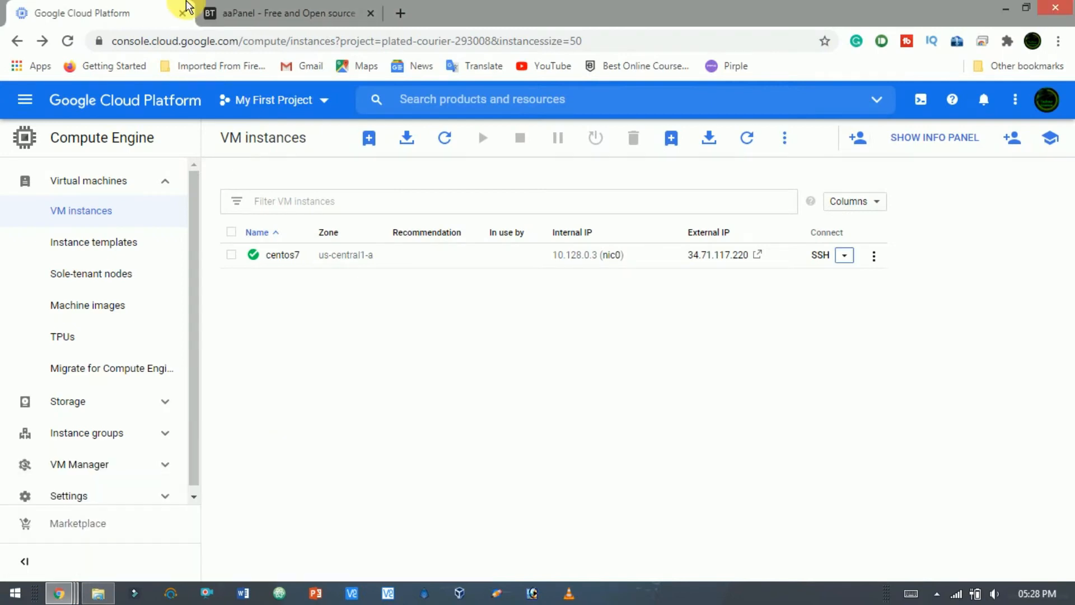
# Switch to the aapanel.com home page showing version 6.8.5.
pyautogui.click(288, 13)
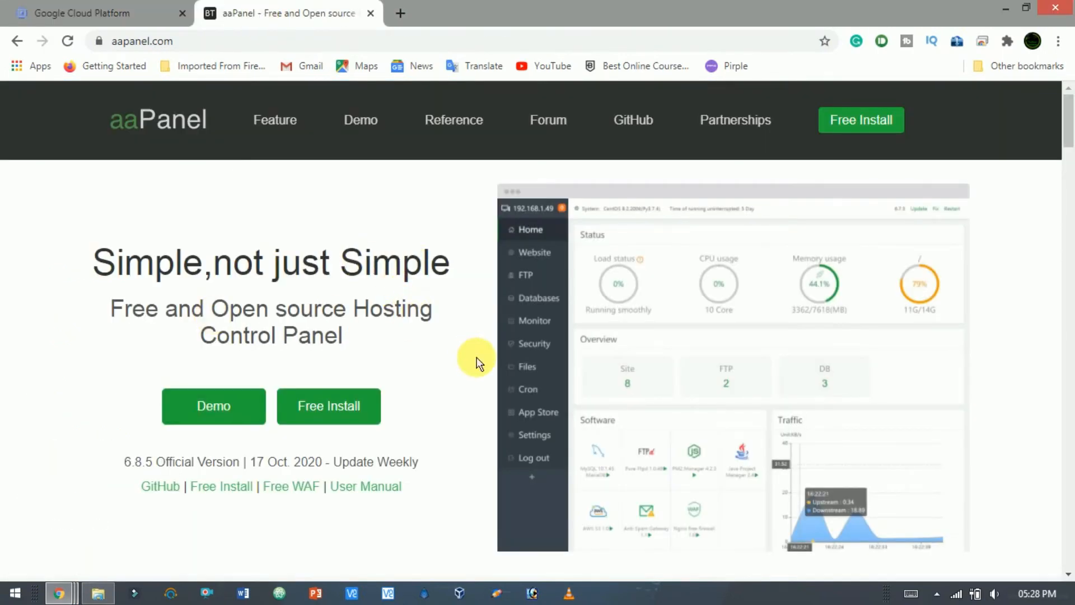
pyautogui.moveTo(1019, 126)
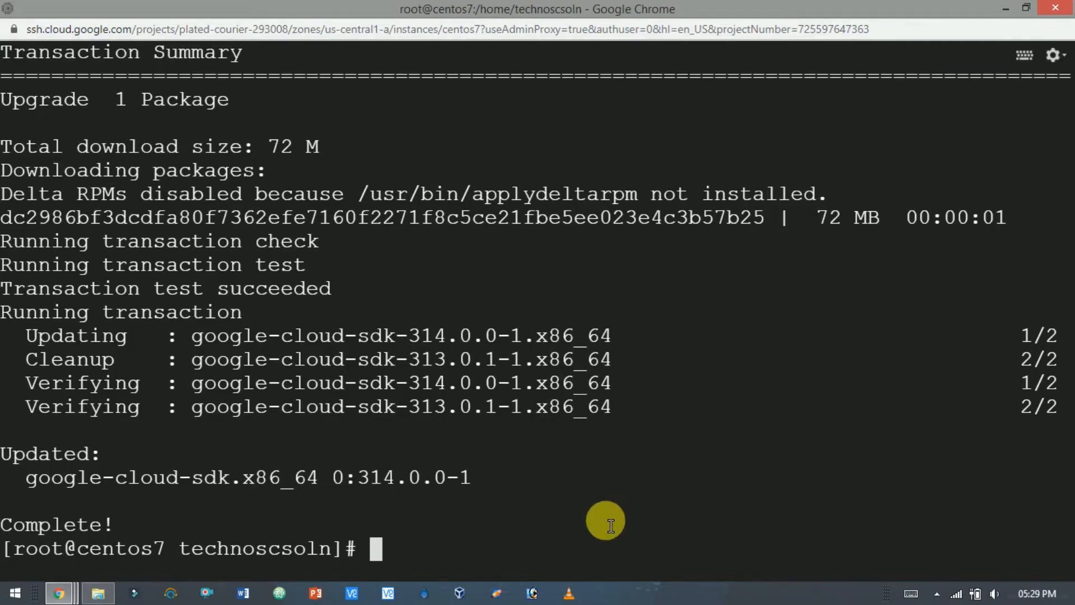
# Run the aaPanel CentOS install command (yum install -y wget && wget -O install.sh ...) in the terminal.
pyautogui.write('yum install -y wget && wget -O install.sh http://www.aapanel.com/script/install_6.0_en.sh && bash install.sh')
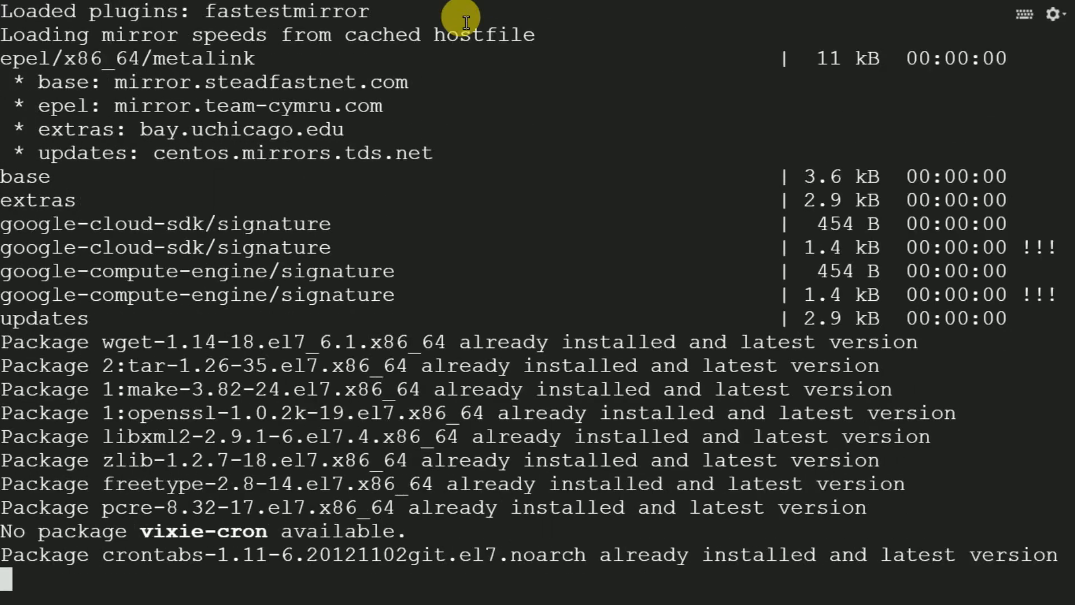
pyautogui.scroll(-3)
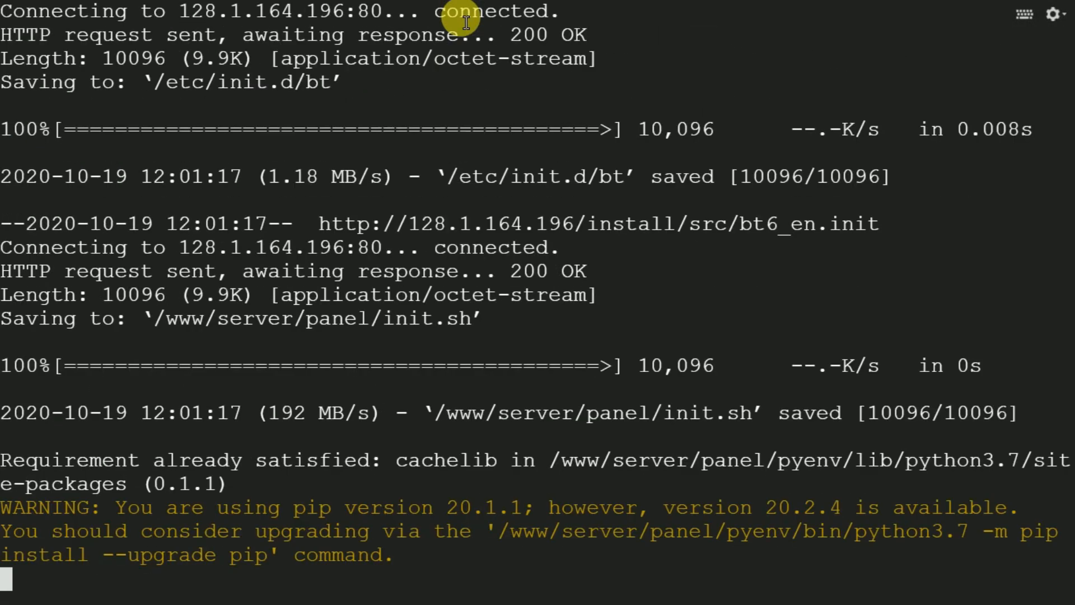
pyautogui.scroll(-3)
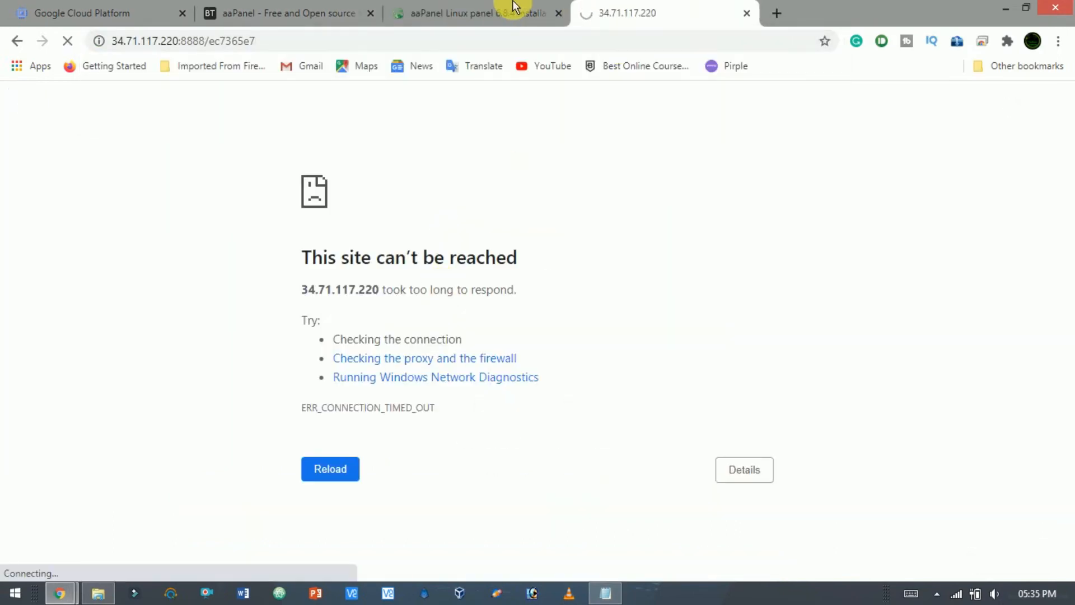
pyautogui.moveTo(453, 14)
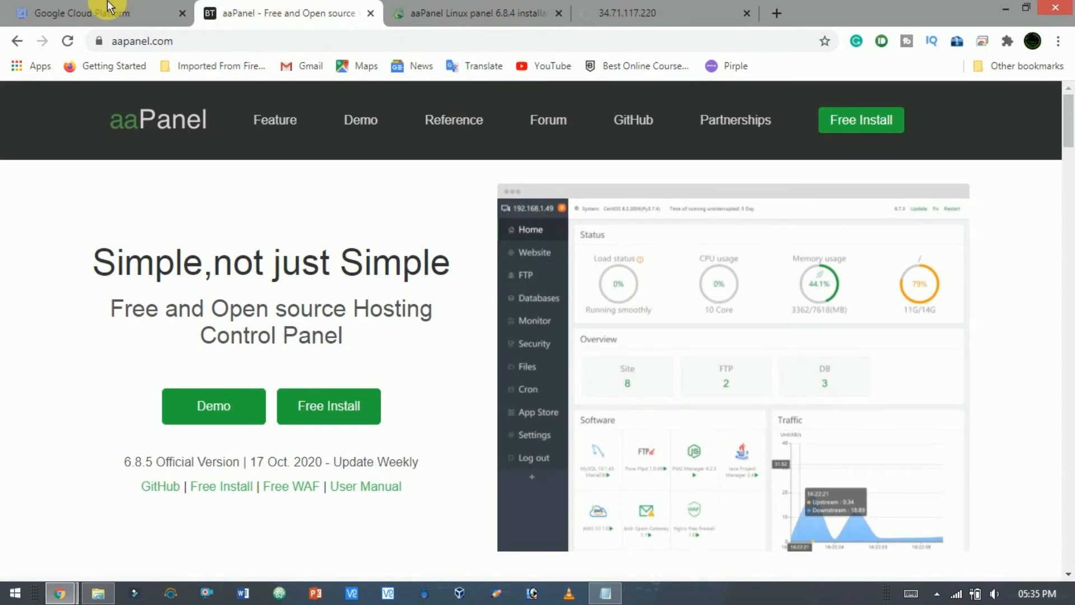
# Back in the Cloud console, view the network details of centos7 from its actions menu.
pyautogui.click(90, 14)
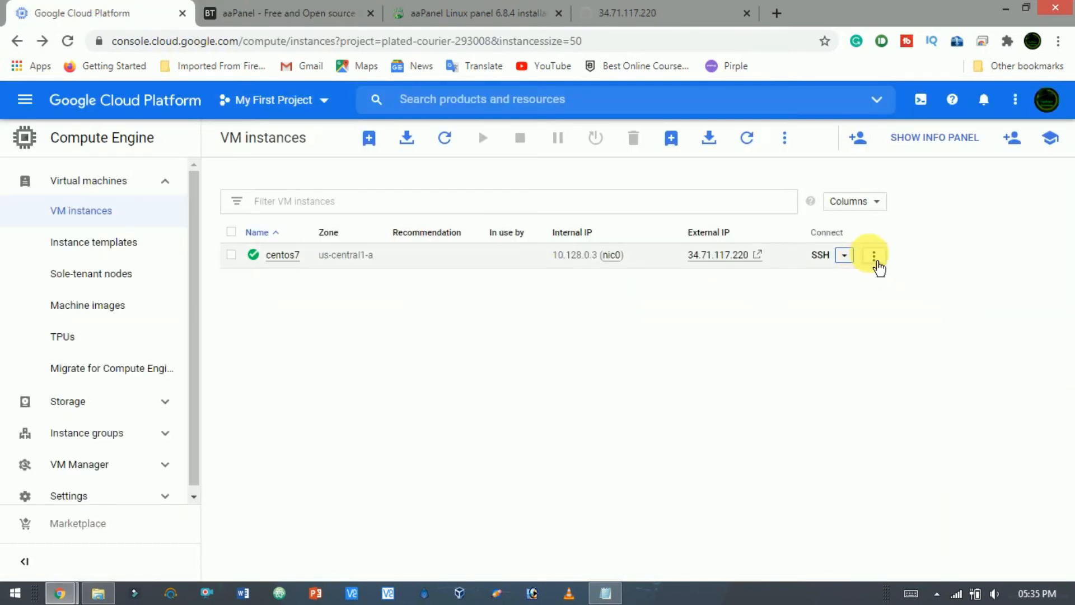
pyautogui.click(874, 255)
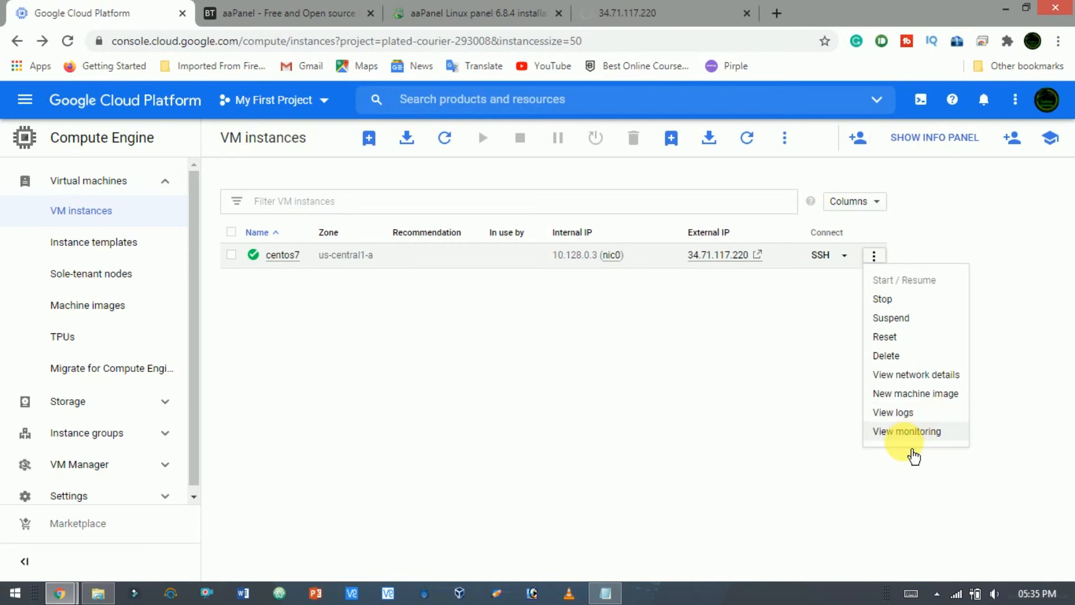
pyautogui.moveTo(915, 374)
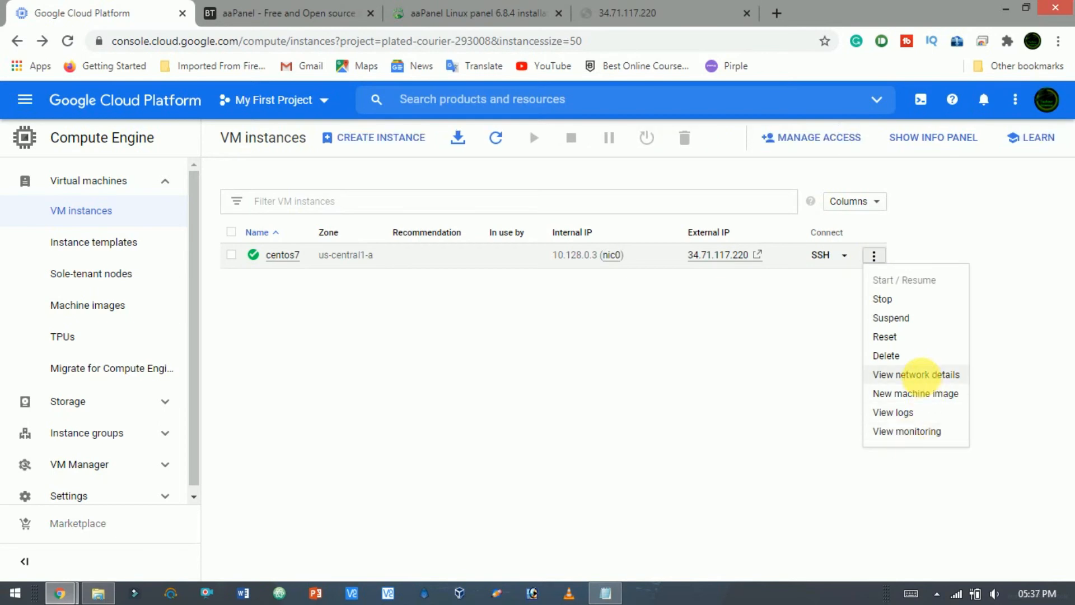
pyautogui.click(916, 374)
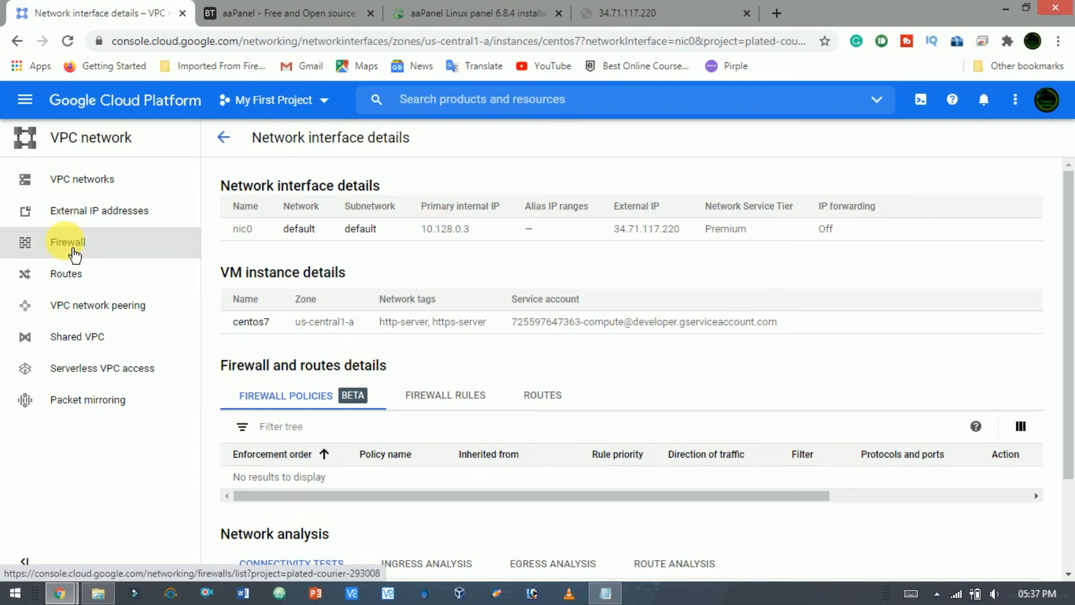
# Start a new firewall rule targeted at the Compute Engine default service account.
pyautogui.click(67, 242)
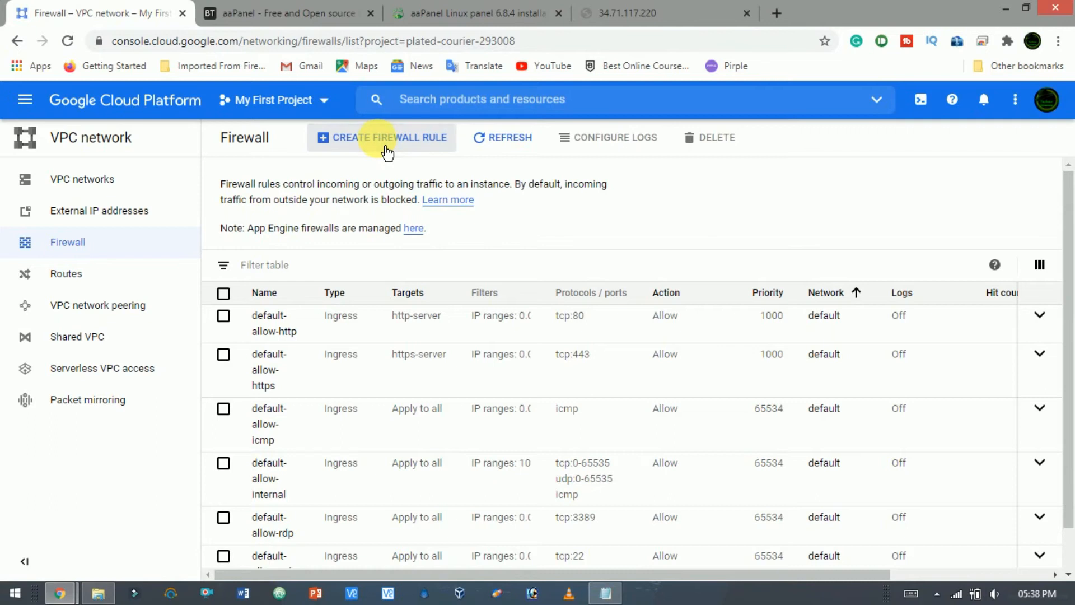
pyautogui.click(389, 137)
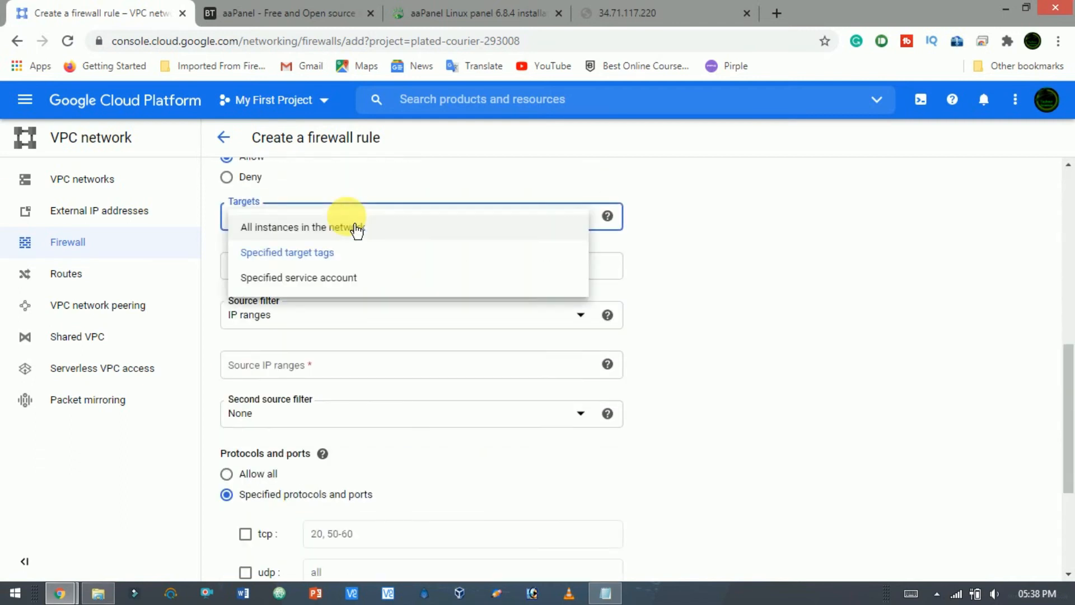
pyautogui.moveTo(362, 284)
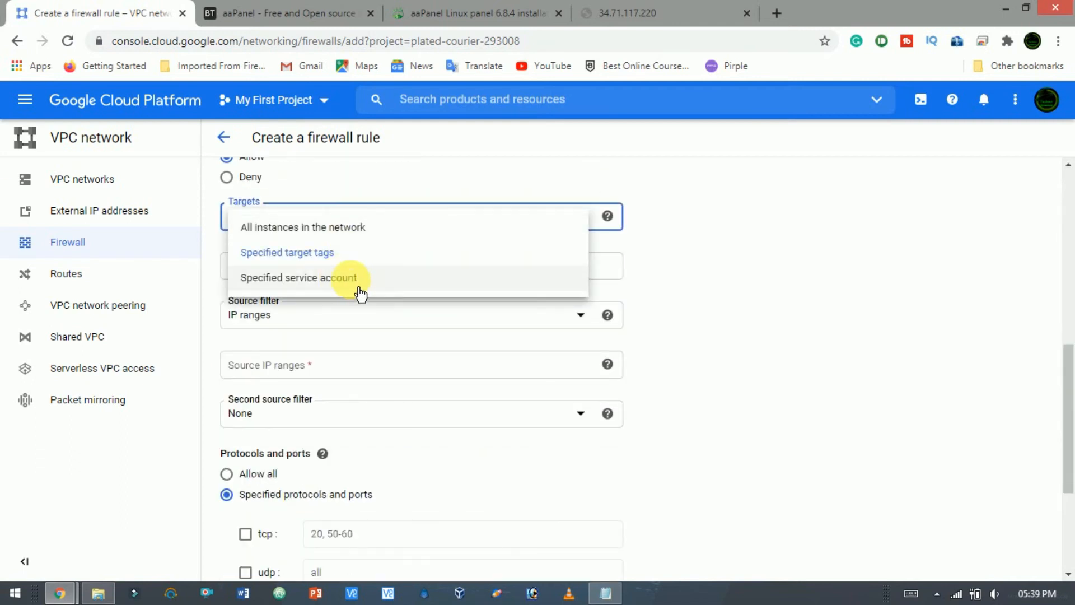
pyautogui.click(299, 277)
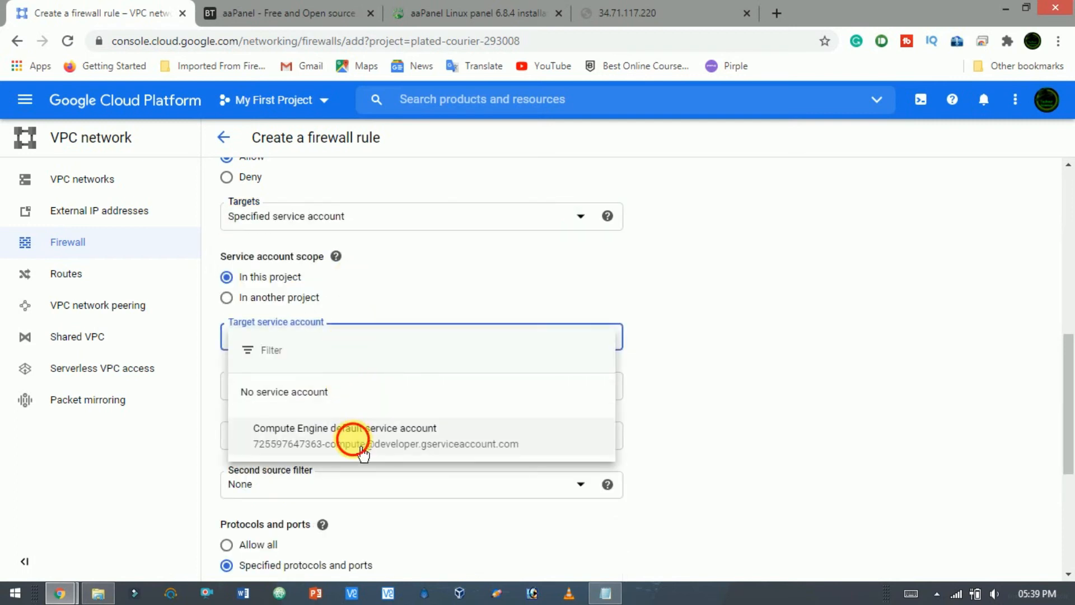
pyautogui.click(345, 435)
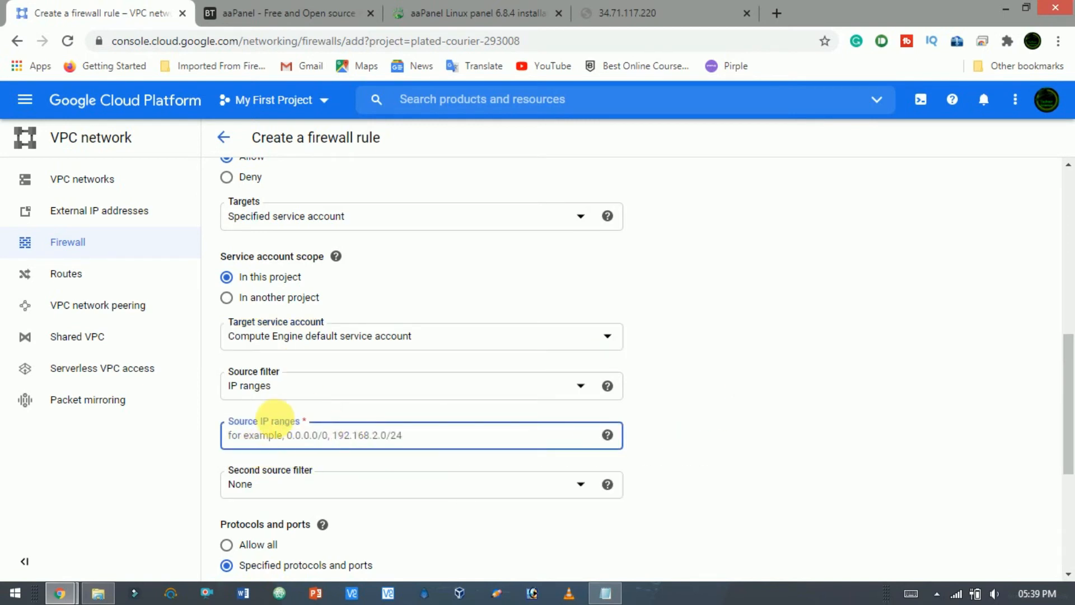
# Set source range 0.0.0.0/0 and TCP ports 8888,888,21, then create the rule.
pyautogui.write('0.0.0.0/0')
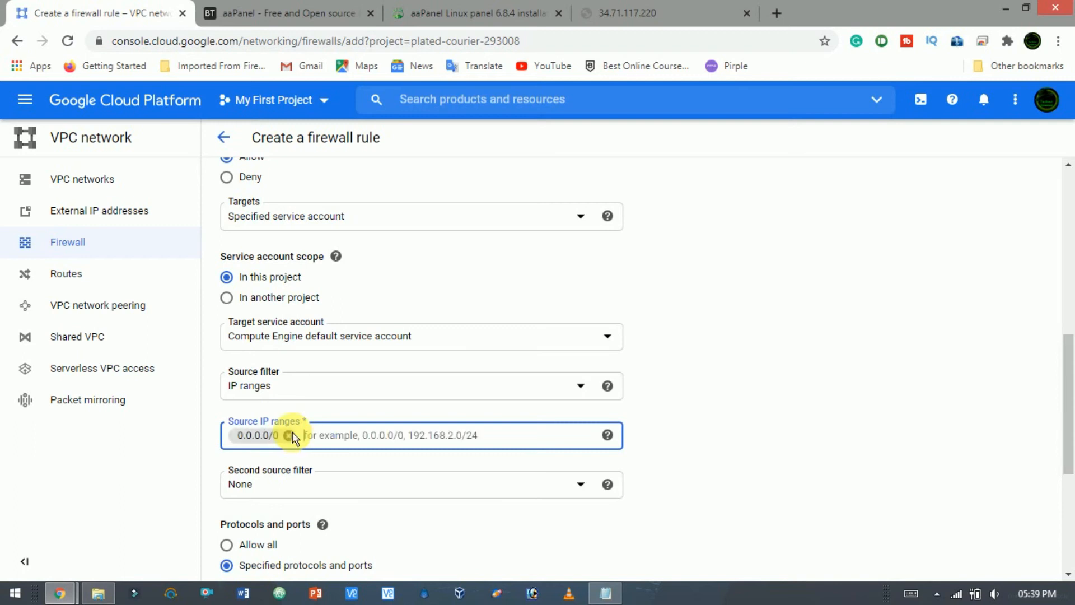
pyautogui.click(421, 385)
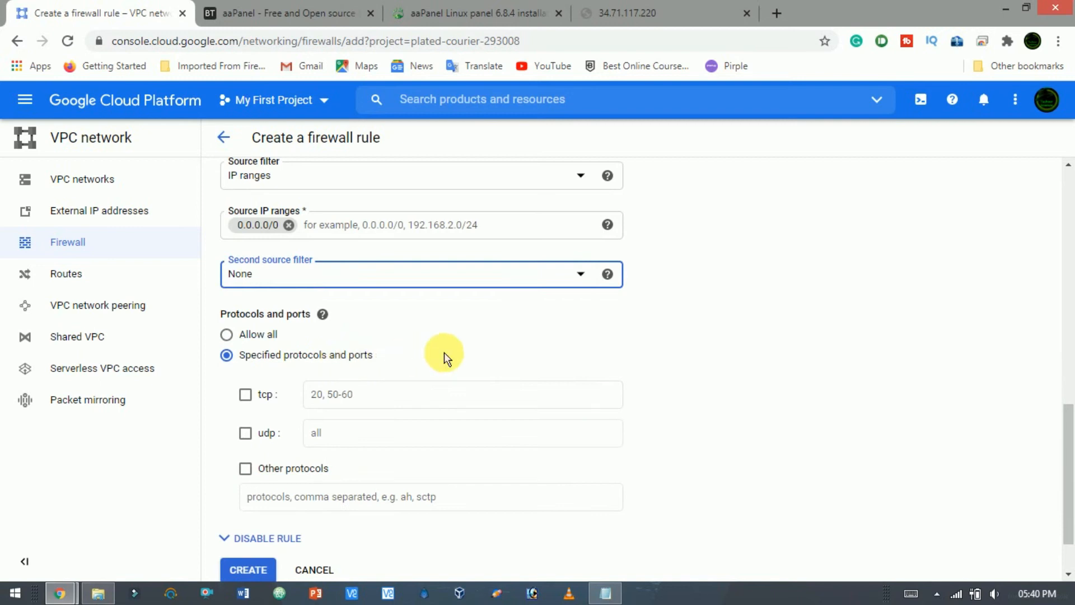
pyautogui.write('8888')
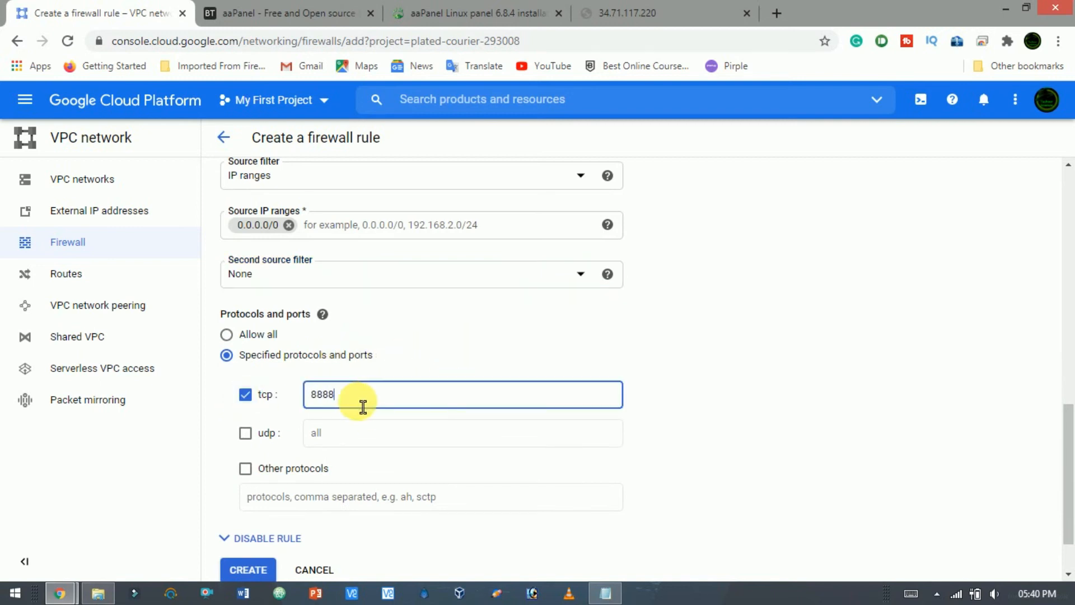
pyautogui.write(',888,21')
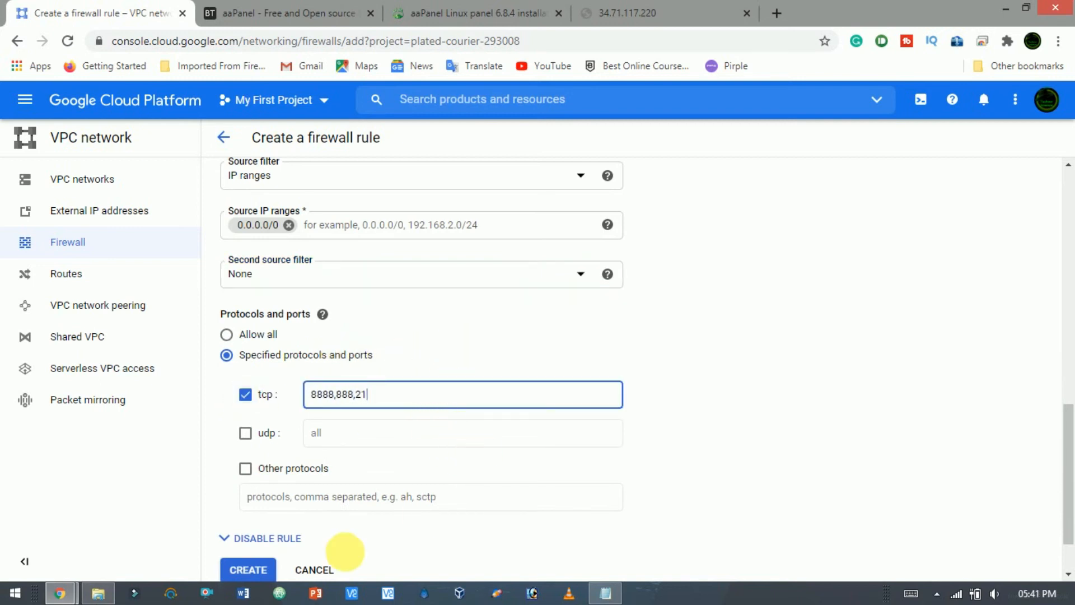
pyautogui.click(249, 569)
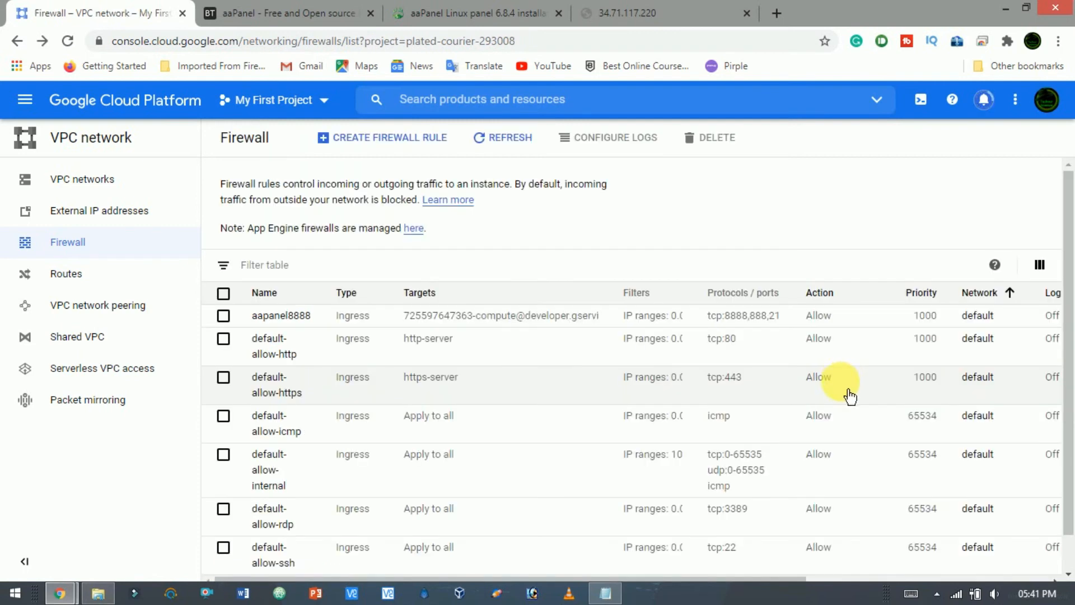
# Reload the panel address 34.71.117.220:8888 and proceed past the unsafe-certificate warning to the login page.
pyautogui.click(659, 13)
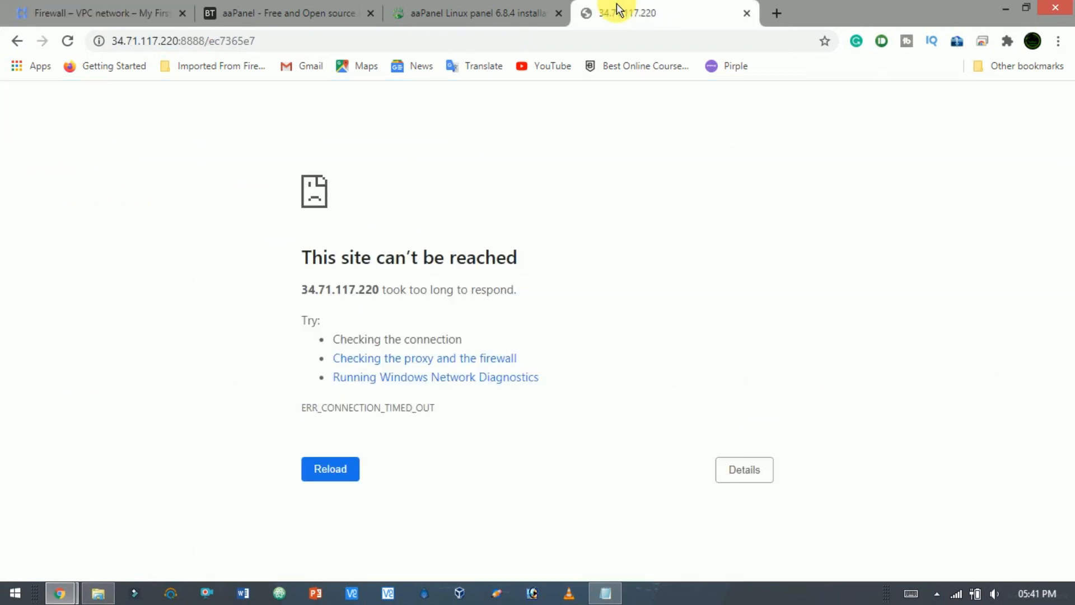
pyautogui.click(330, 468)
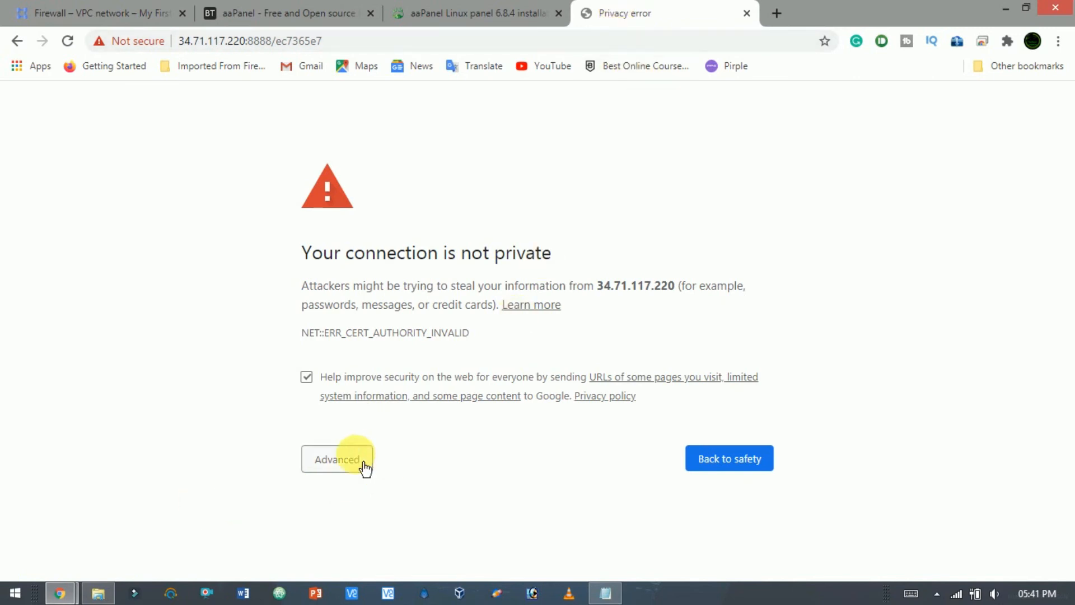
pyautogui.click(337, 460)
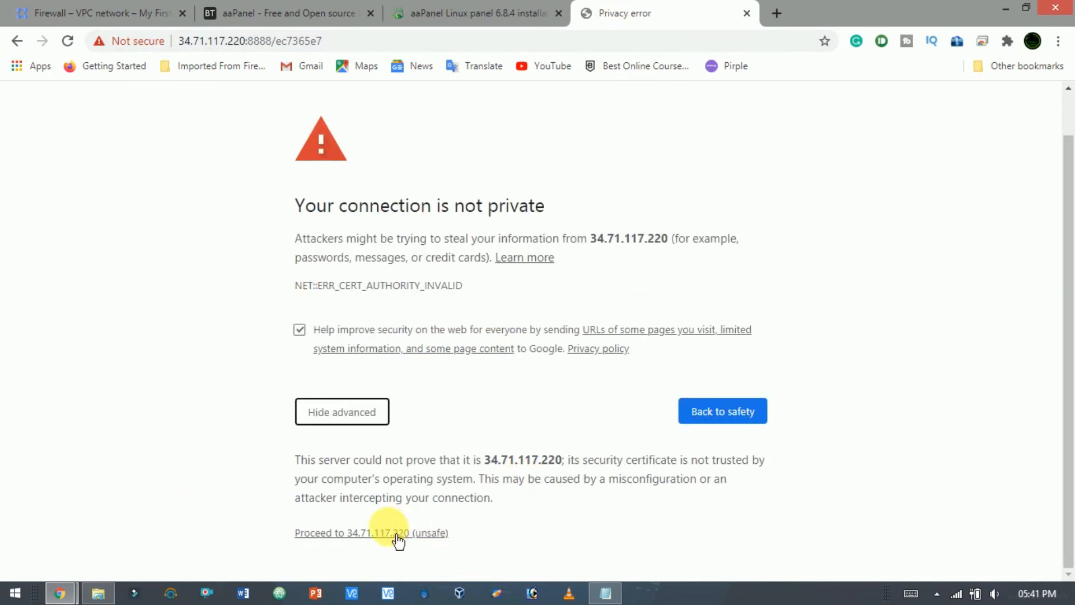
pyautogui.click(371, 533)
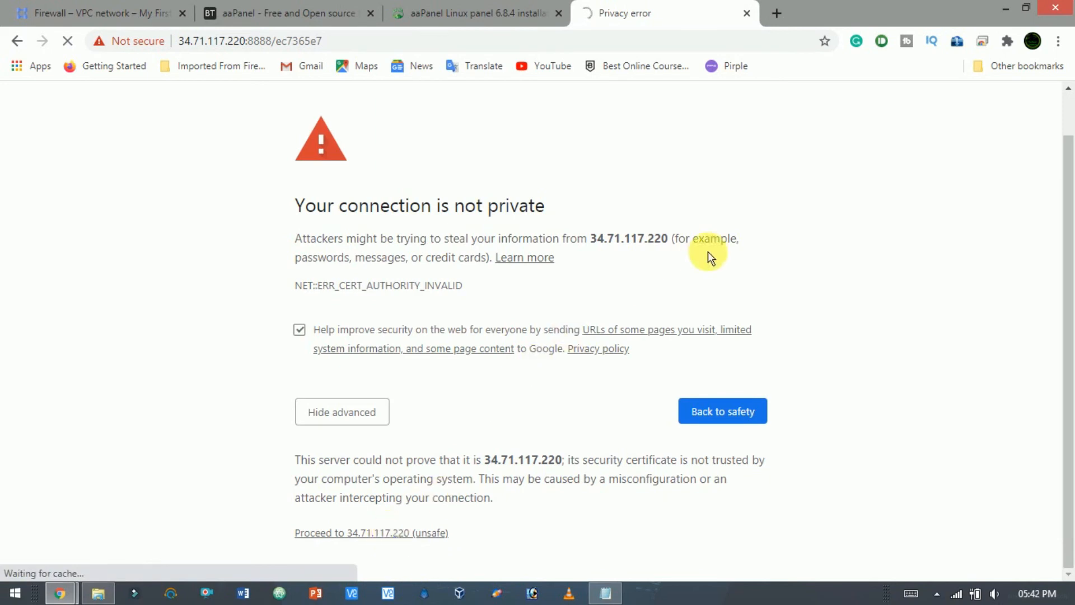
pyautogui.moveTo(725, 261)
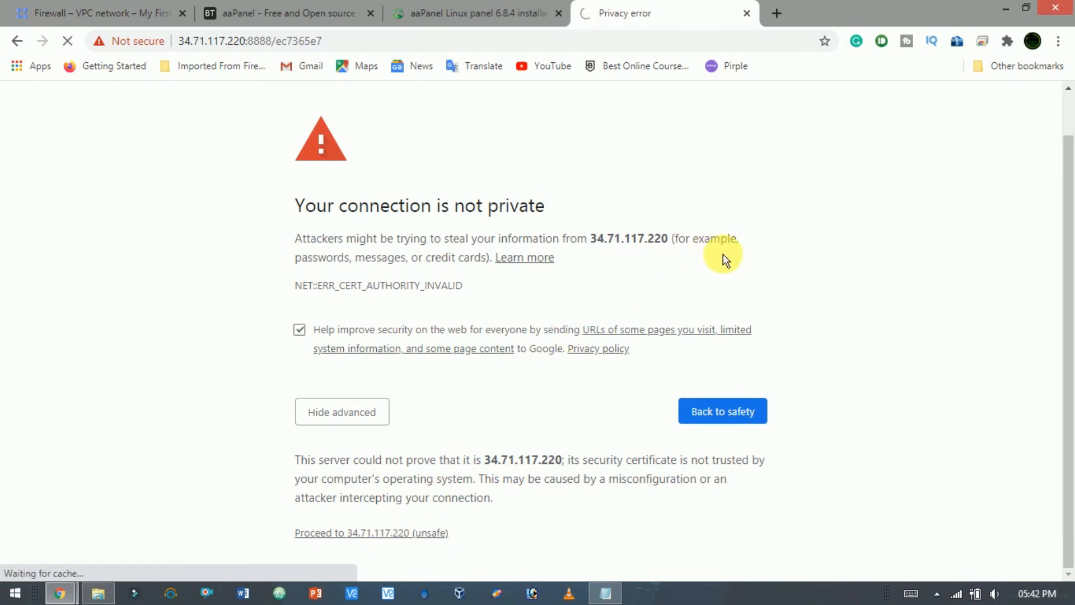
pyautogui.click(371, 534)
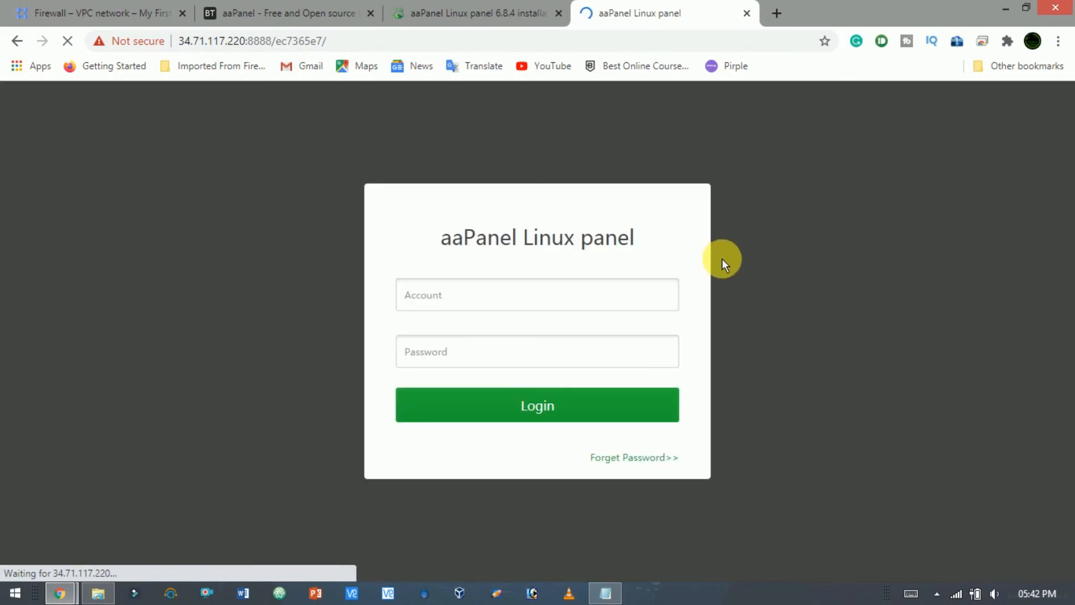
pyautogui.click(536, 295)
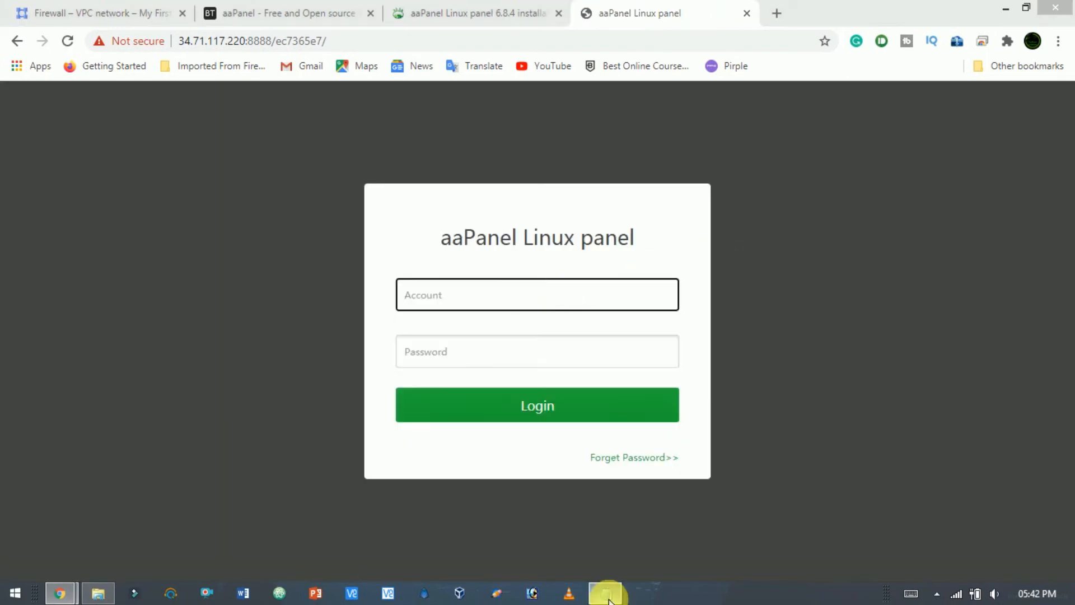
# Paste the saved panel username and password from Notepad and log in to aaPanel.
pyautogui.rightClick(350, 123)
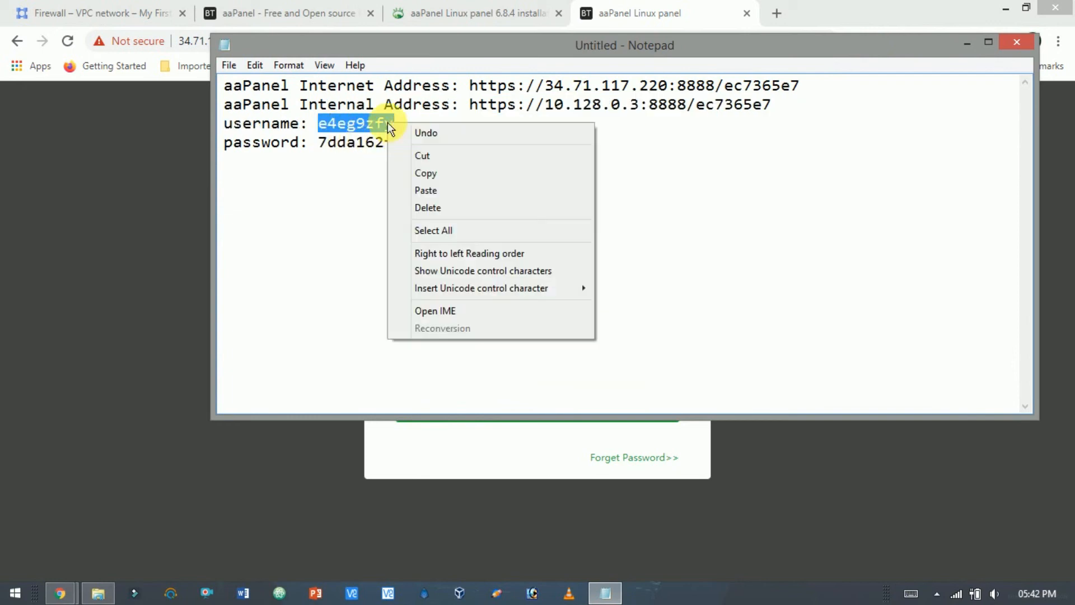
pyautogui.doubleClick(349, 142)
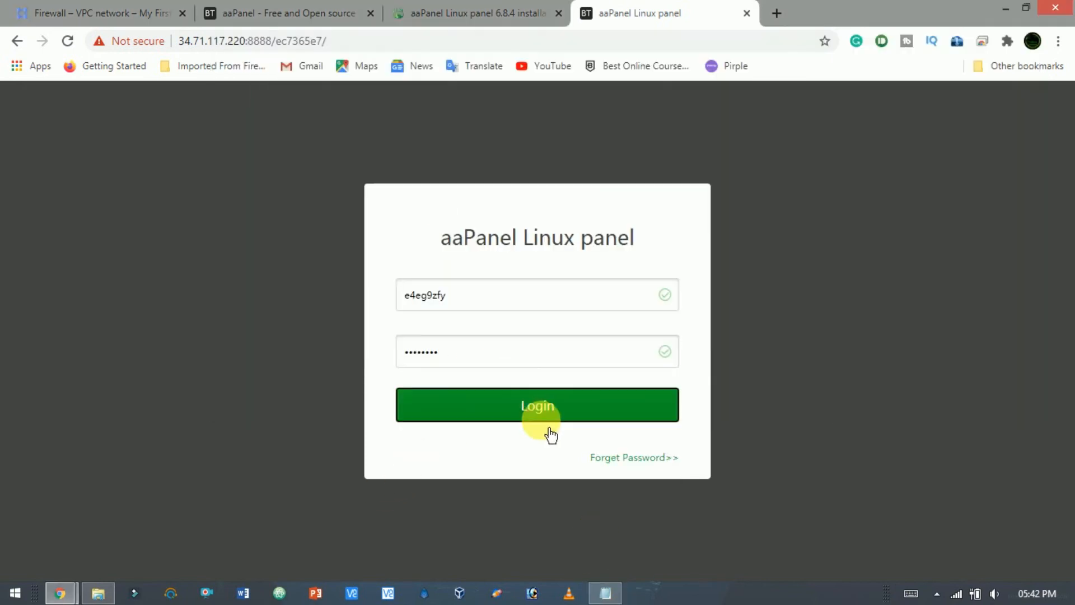
pyautogui.click(536, 404)
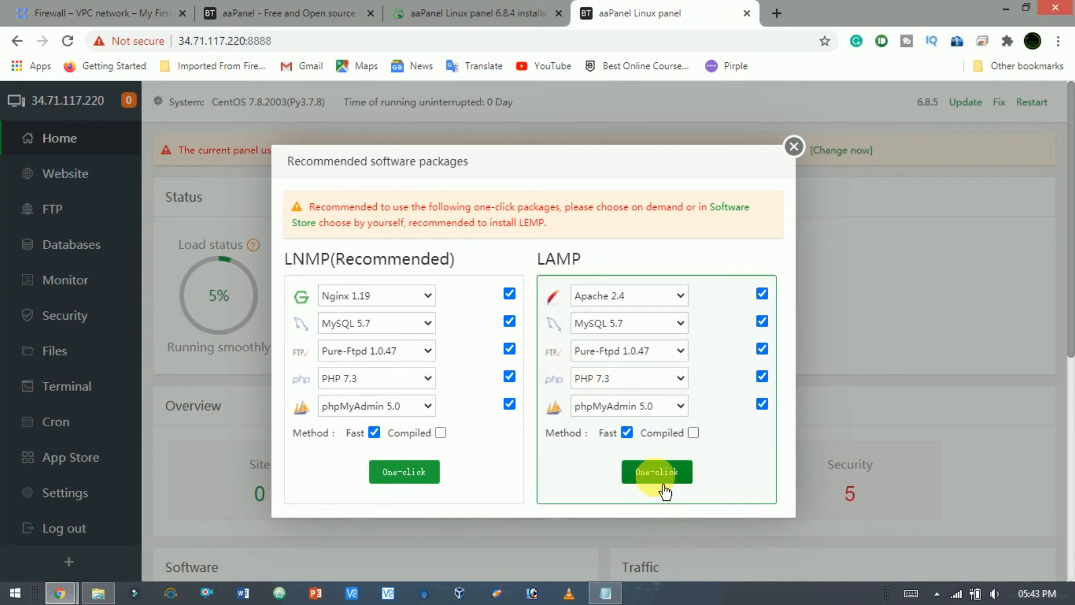
# Run the LAMP one-click install (Apache 2.4, MySQL 5.7, Pure-Ftpd, PHP 7.3, phpMyAdmin) and dismiss the progress box.
pyautogui.click(656, 472)
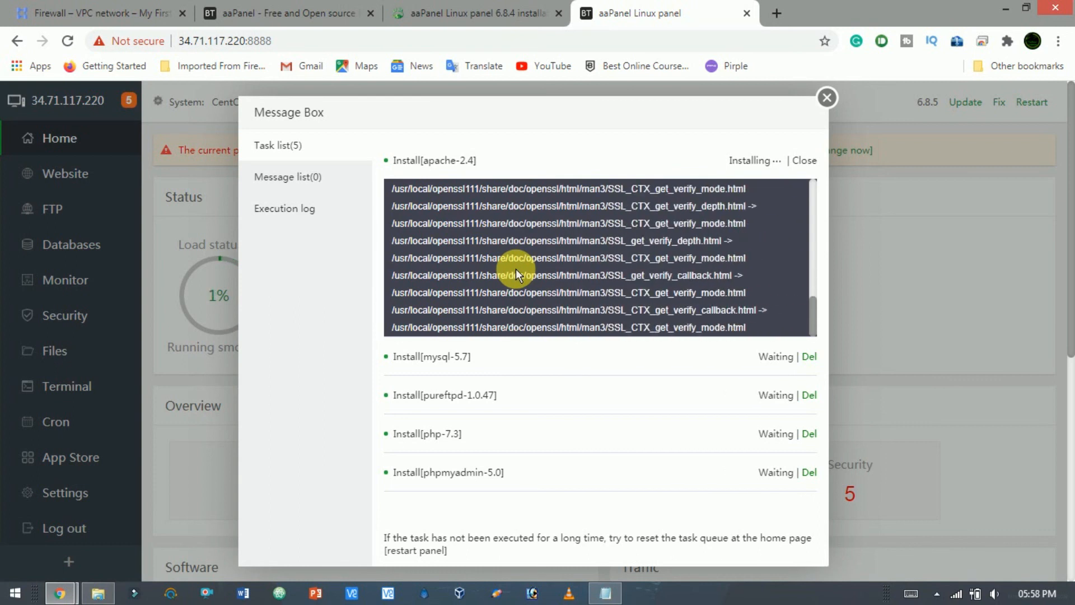
pyautogui.click(826, 98)
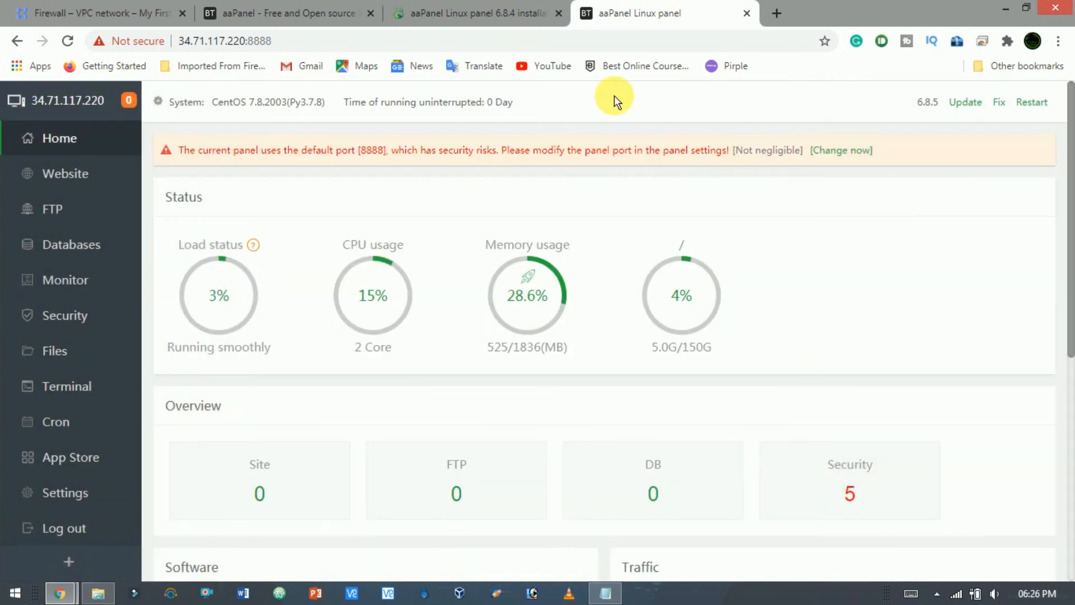
pyautogui.moveTo(230, 127)
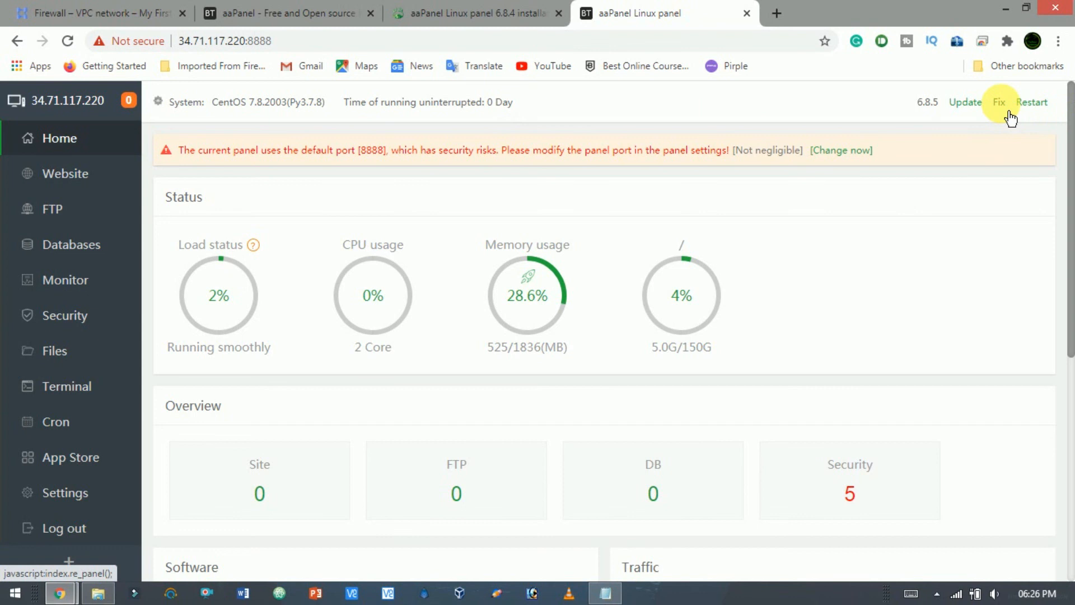
pyautogui.moveTo(1053, 252)
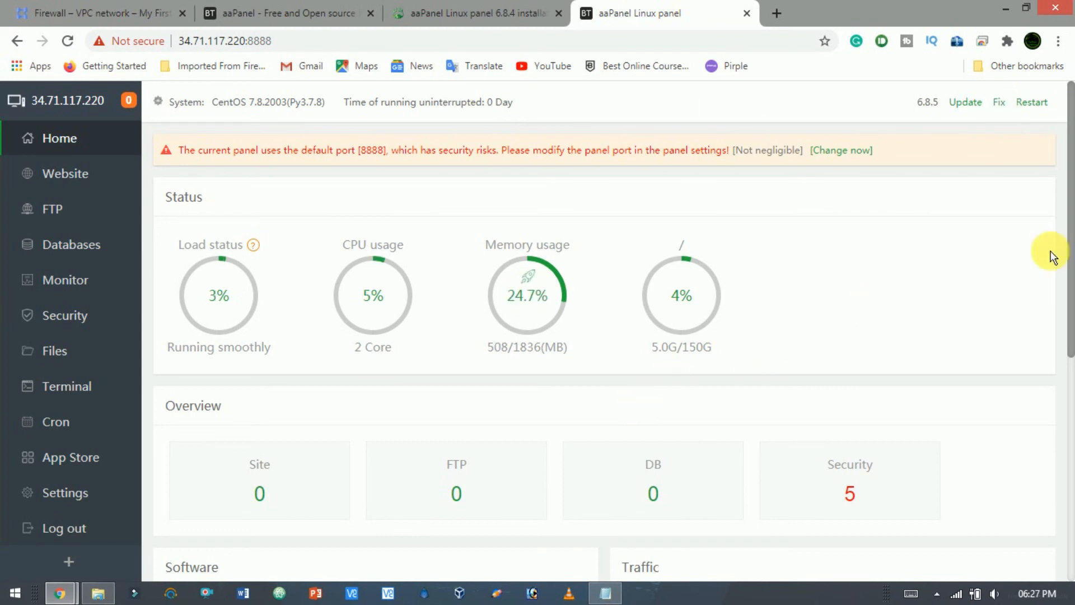
pyautogui.moveTo(100, 521)
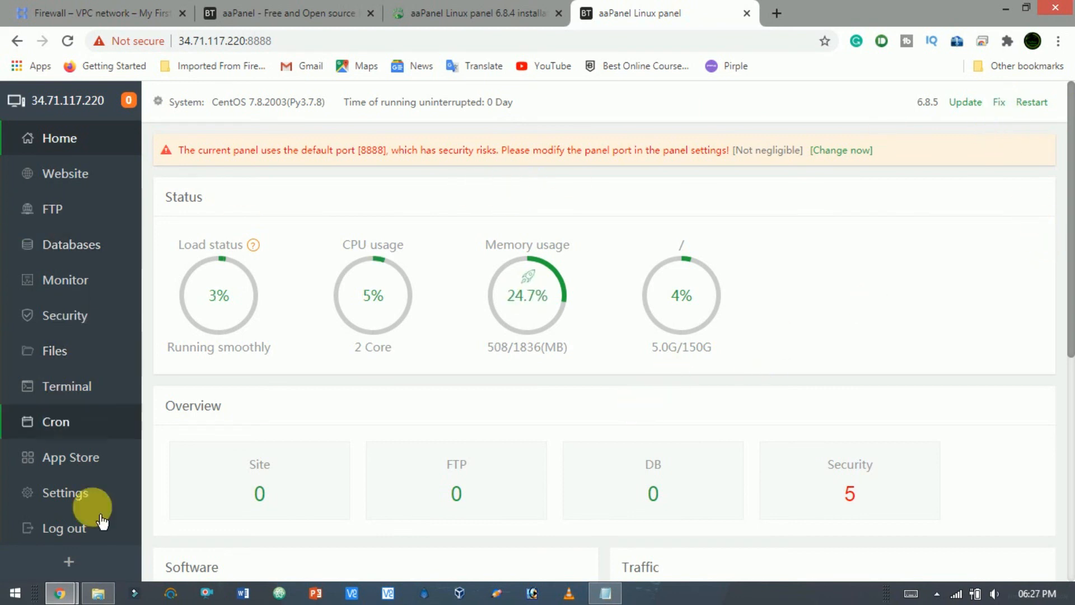
pyautogui.click(65, 493)
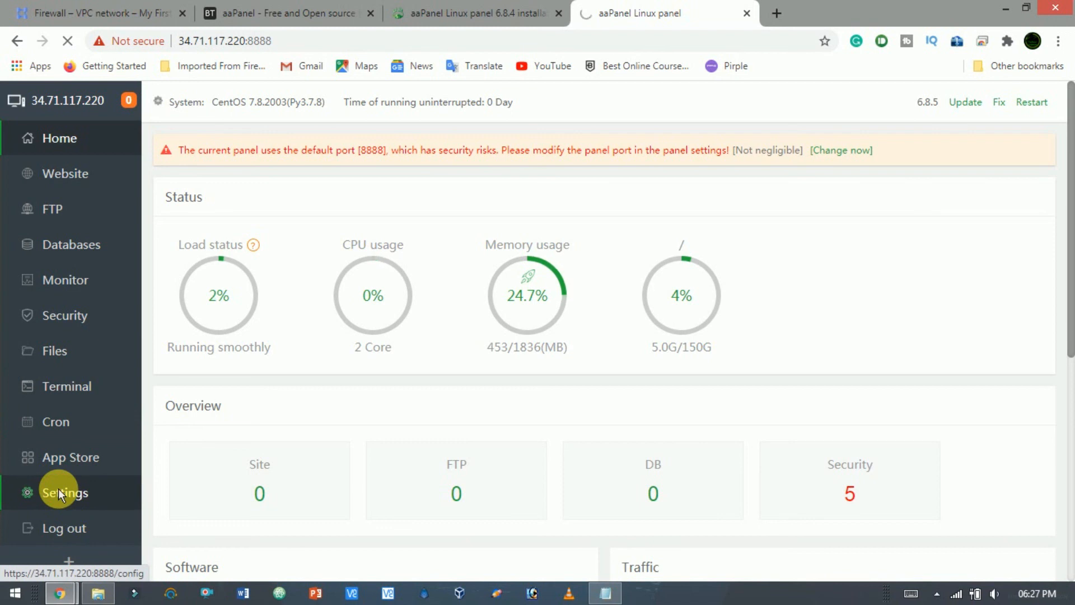
# Review the panel Settings page (port 8888, security entrance, panel user, password) down to the Save button.
pyautogui.click(65, 493)
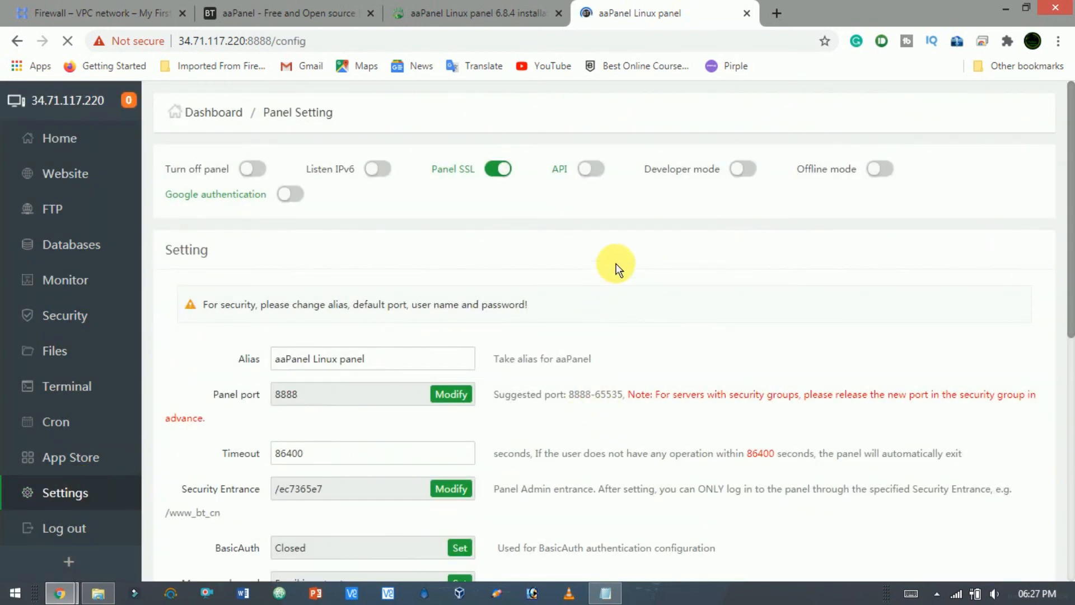
pyautogui.scroll(-3)
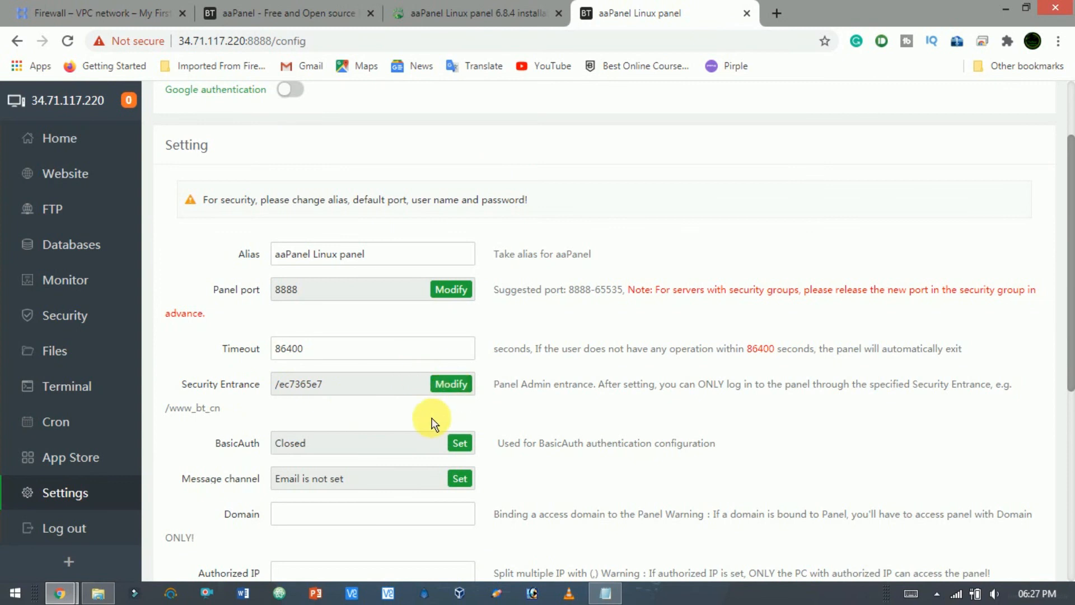
pyautogui.scroll(-3)
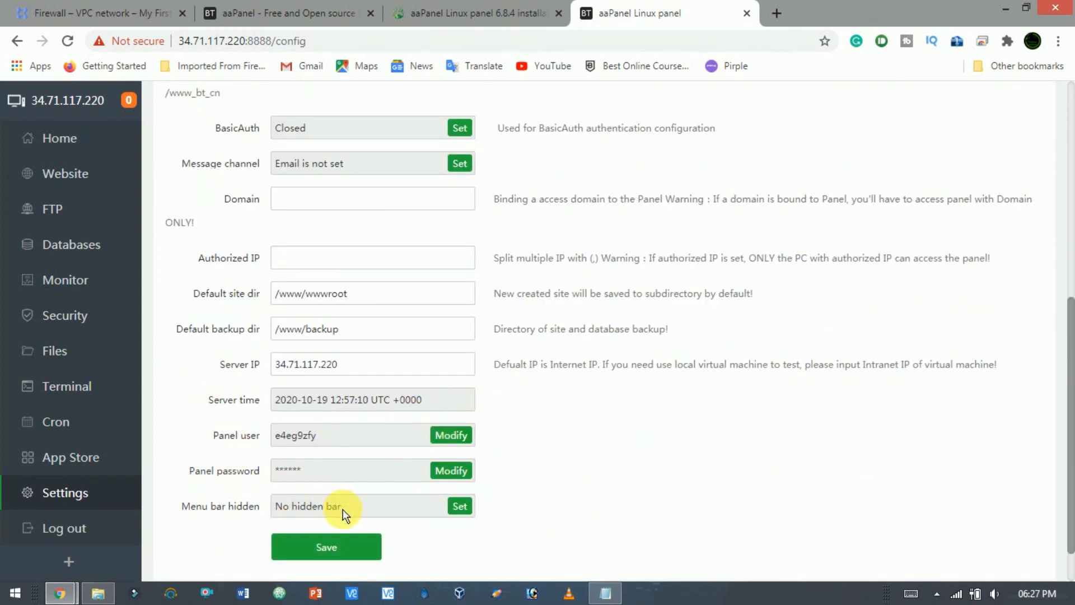
pyautogui.scroll(-3)
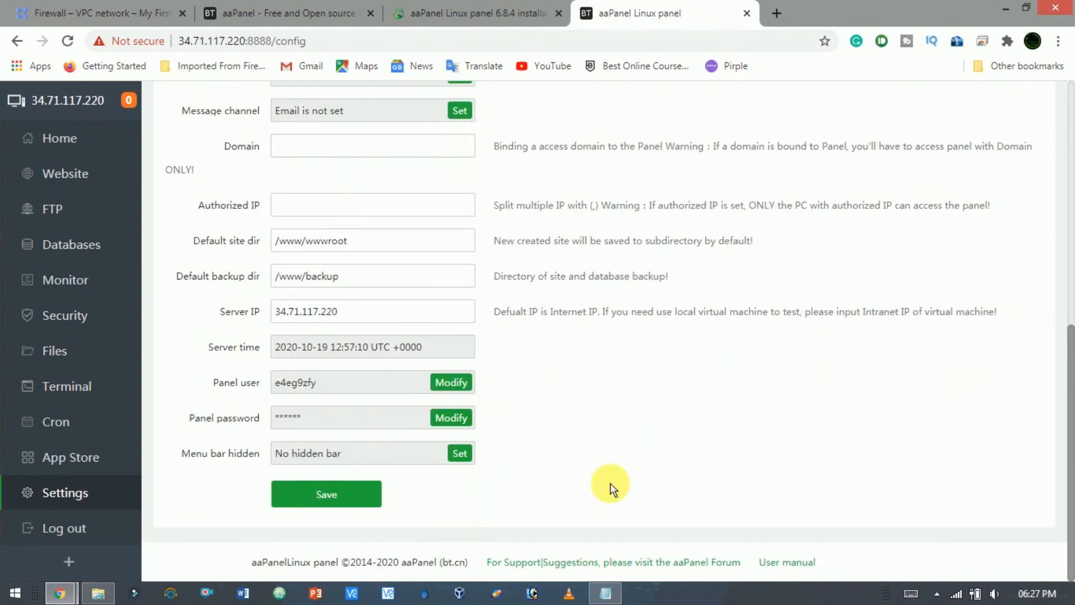
pyautogui.click(65, 173)
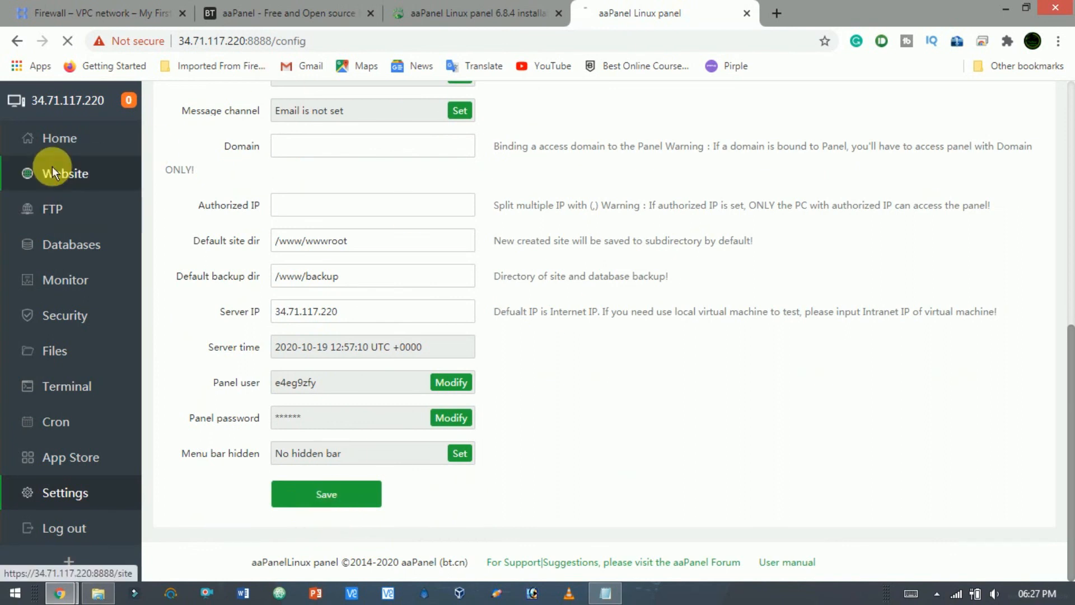
# From the empty Site Manager, start the Add site form ready for the domain entry.
pyautogui.click(65, 173)
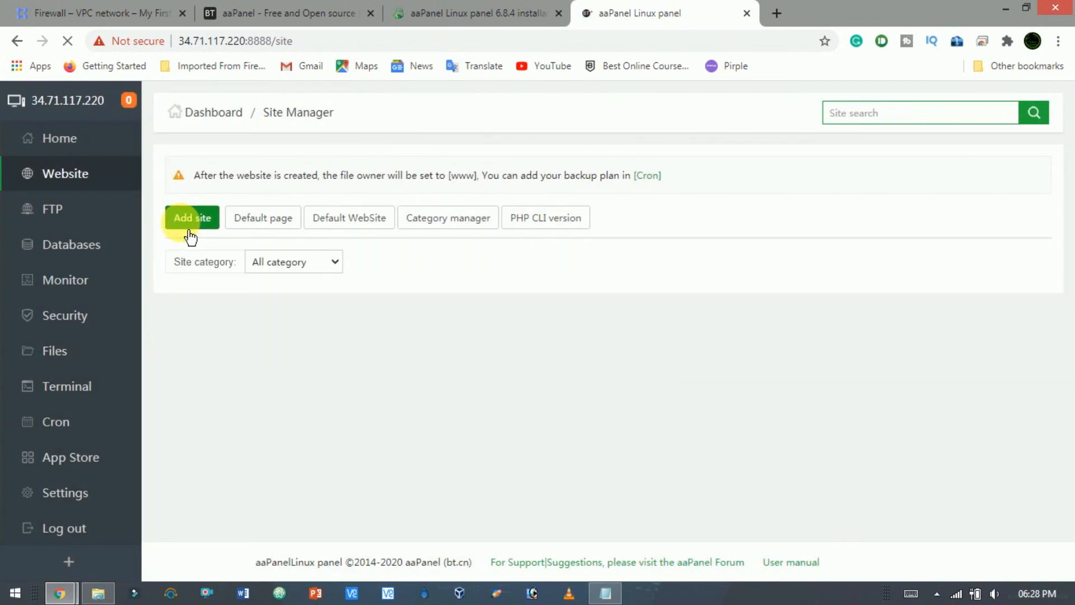
pyautogui.click(192, 217)
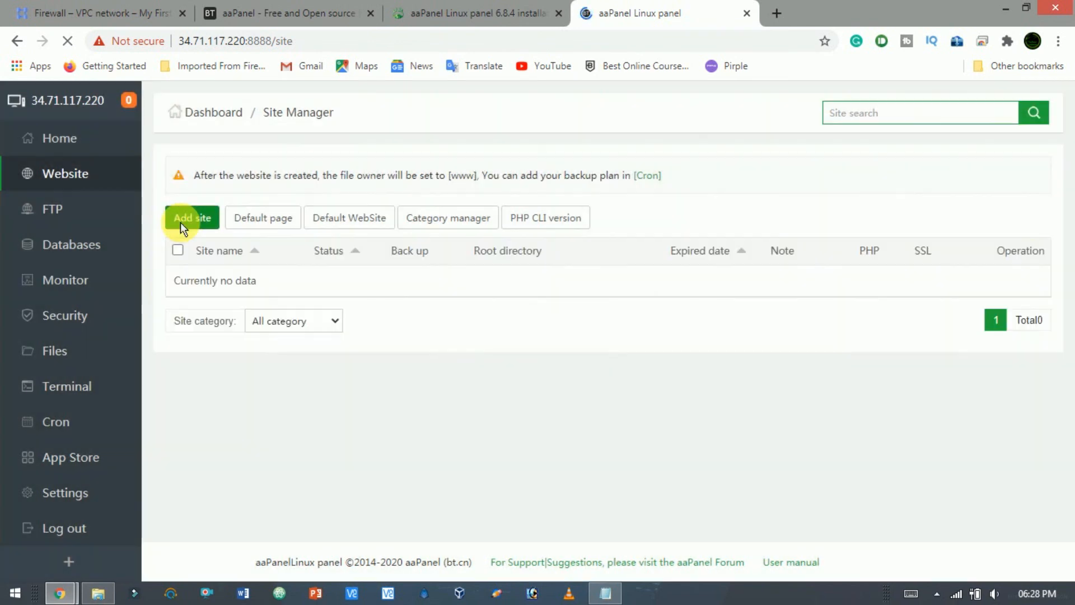
pyautogui.click(191, 217)
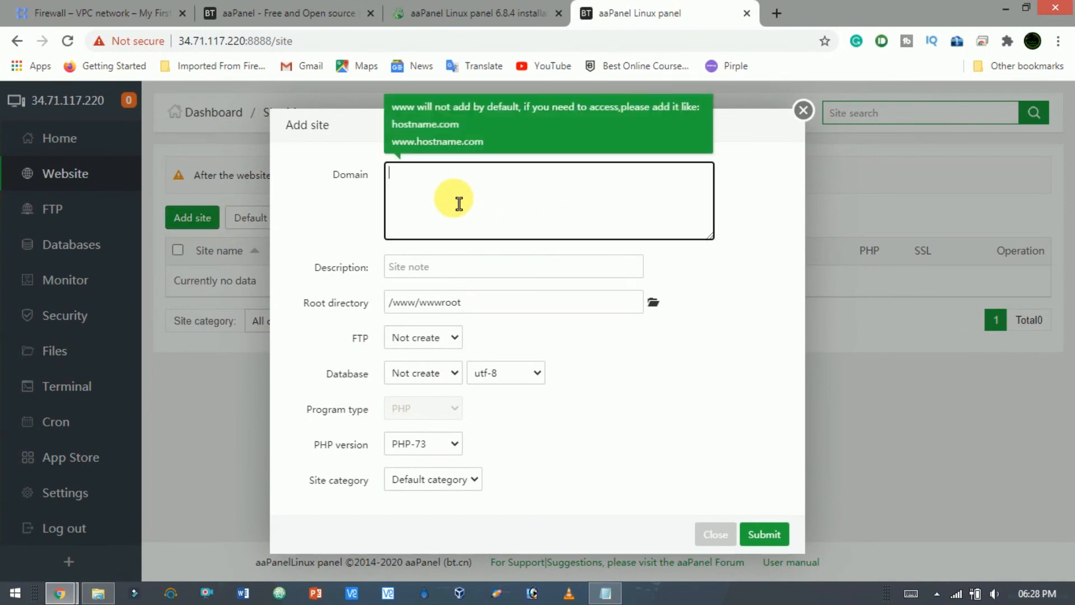